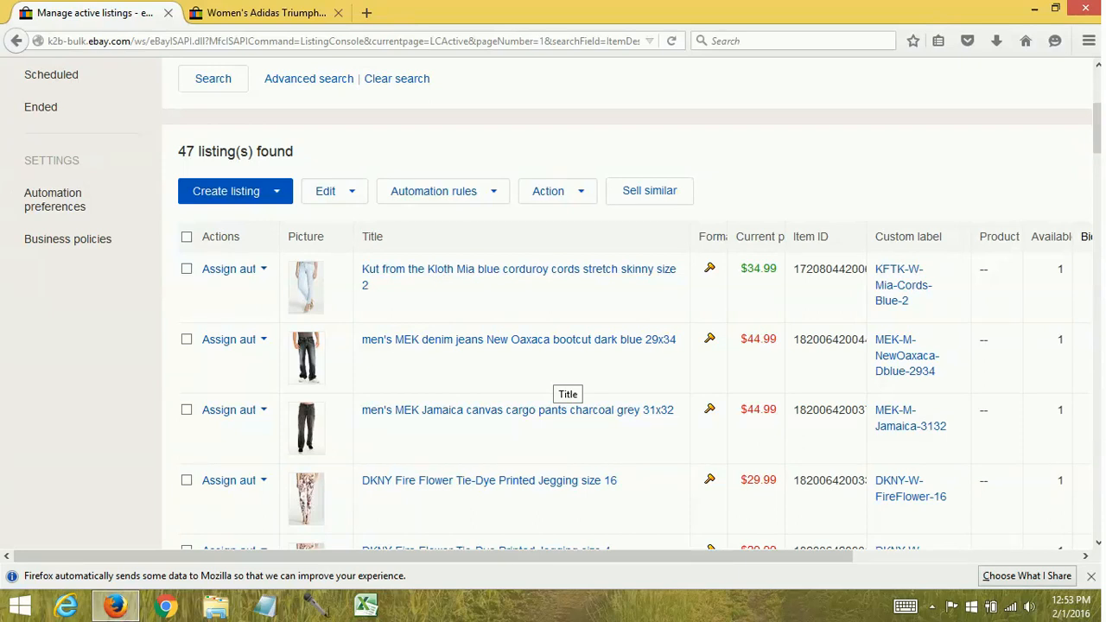
Step: View the Women's Adidas Triumph track pants listing page and its description text
click(266, 12)
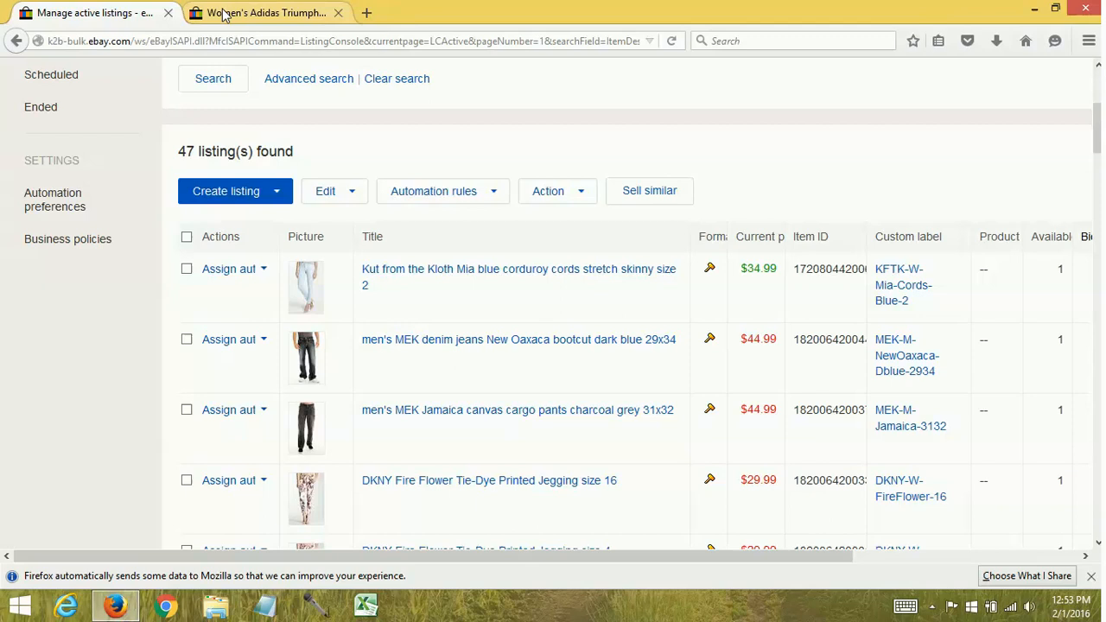
click(266, 12)
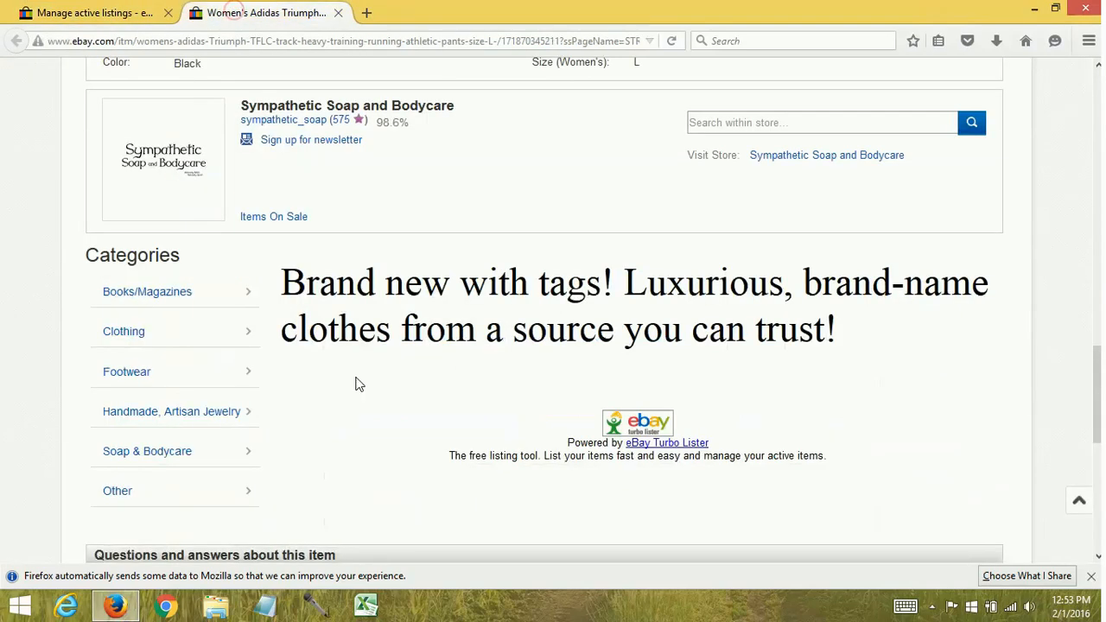
mouse_move(522, 286)
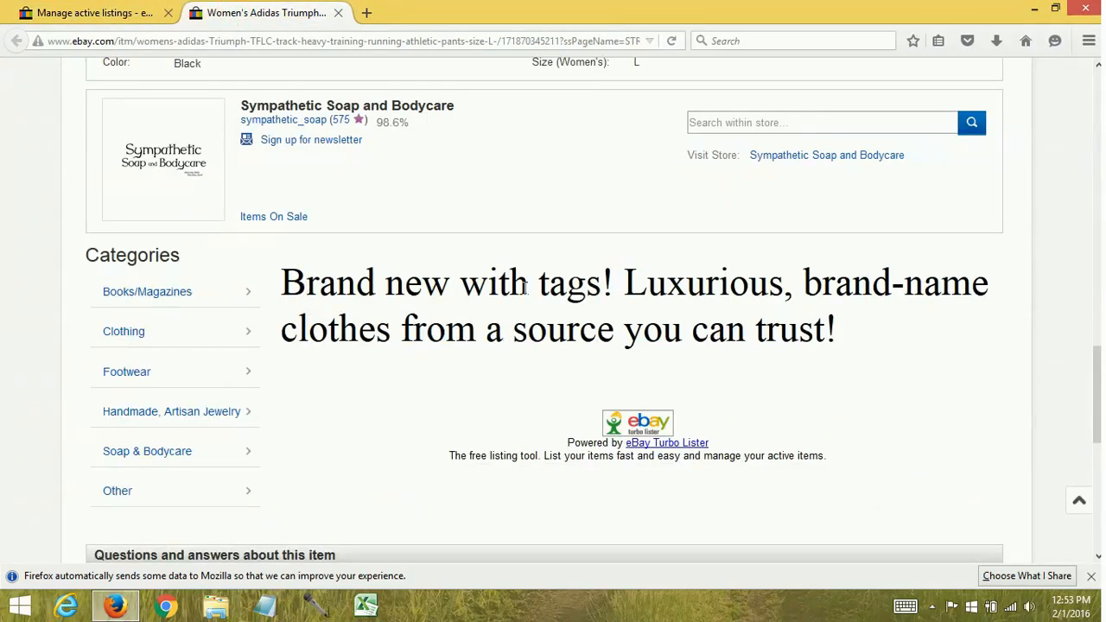
mouse_move(387, 408)
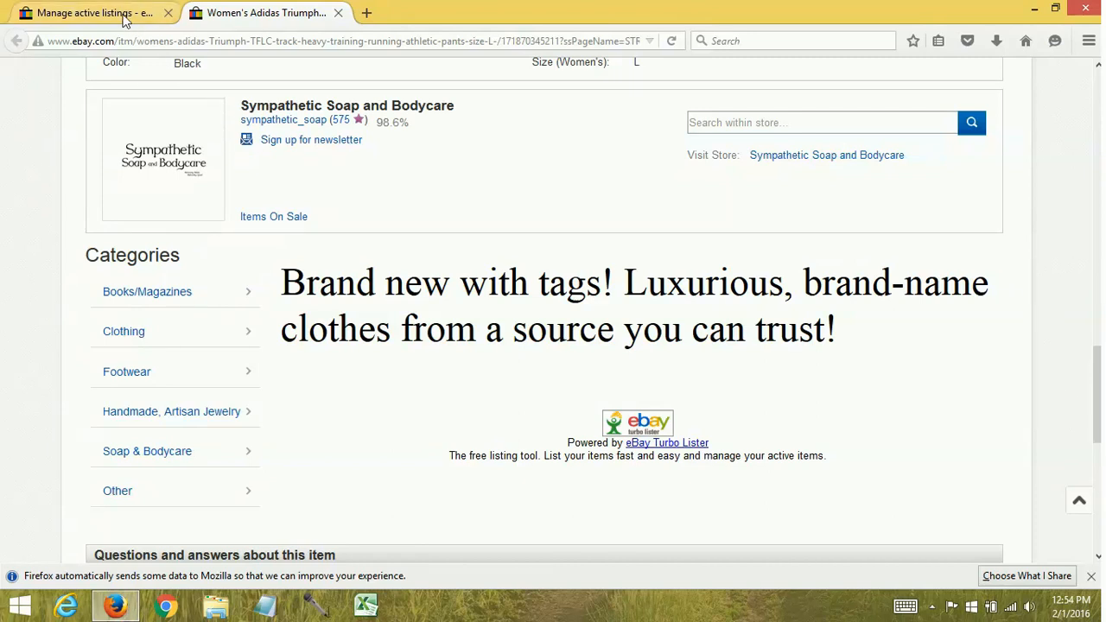
Step: Select all active listings except the Kut from the Kloth jeans and edit the 46 selected
click(93, 12)
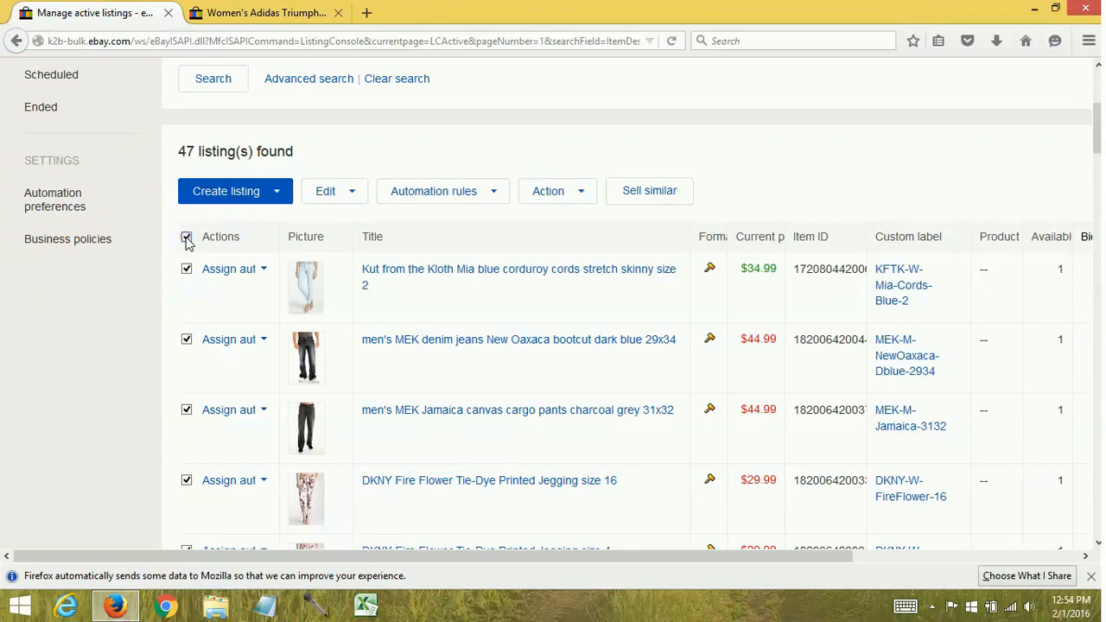
click(187, 235)
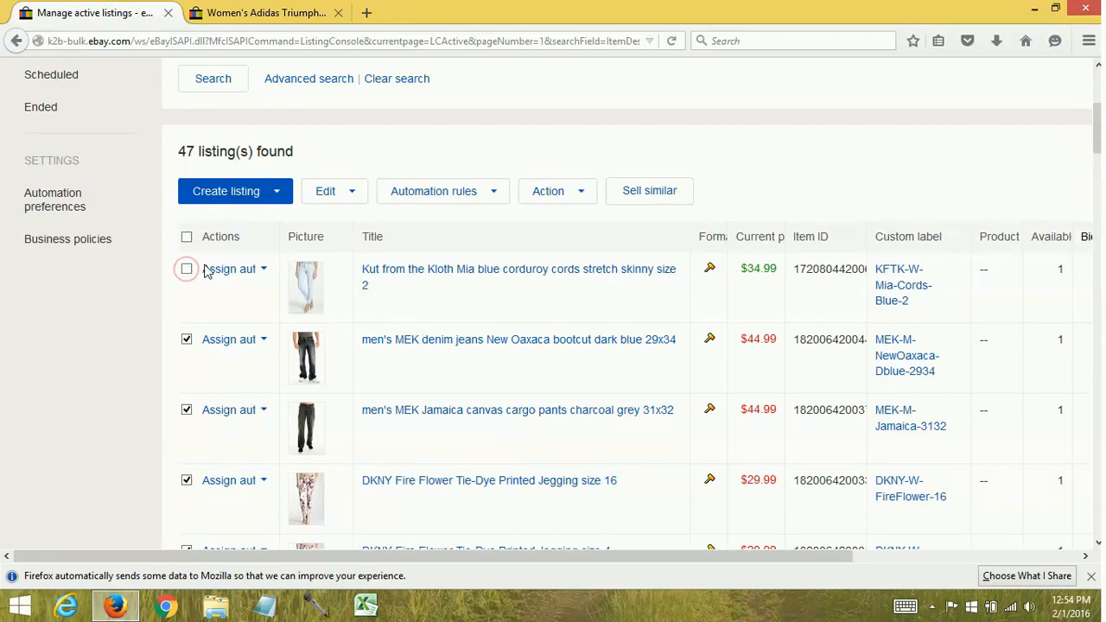
click(352, 190)
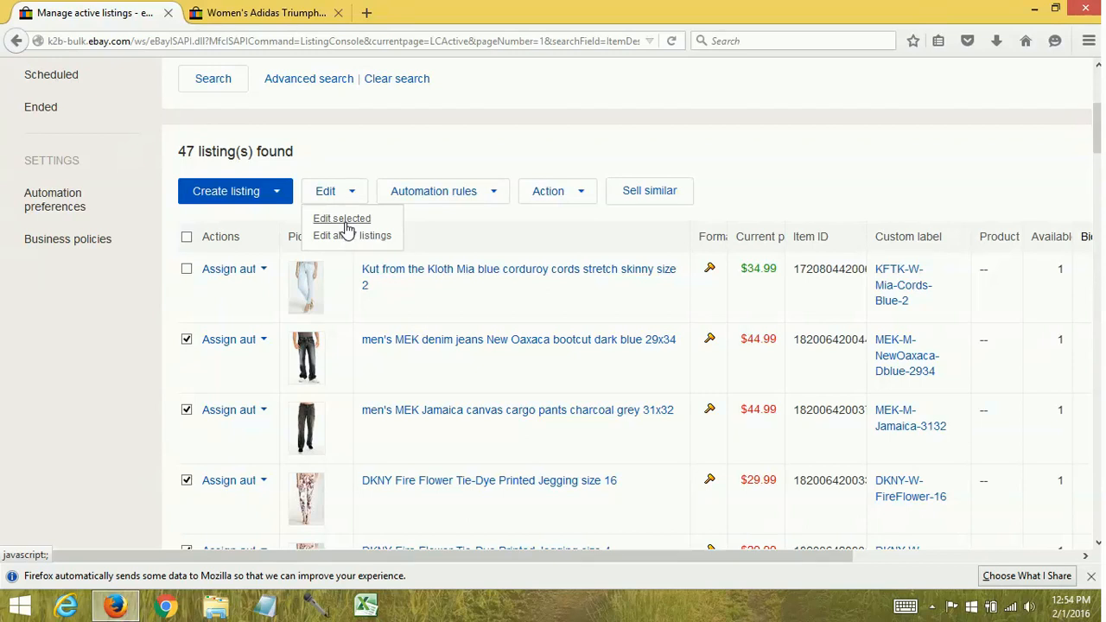
click(342, 218)
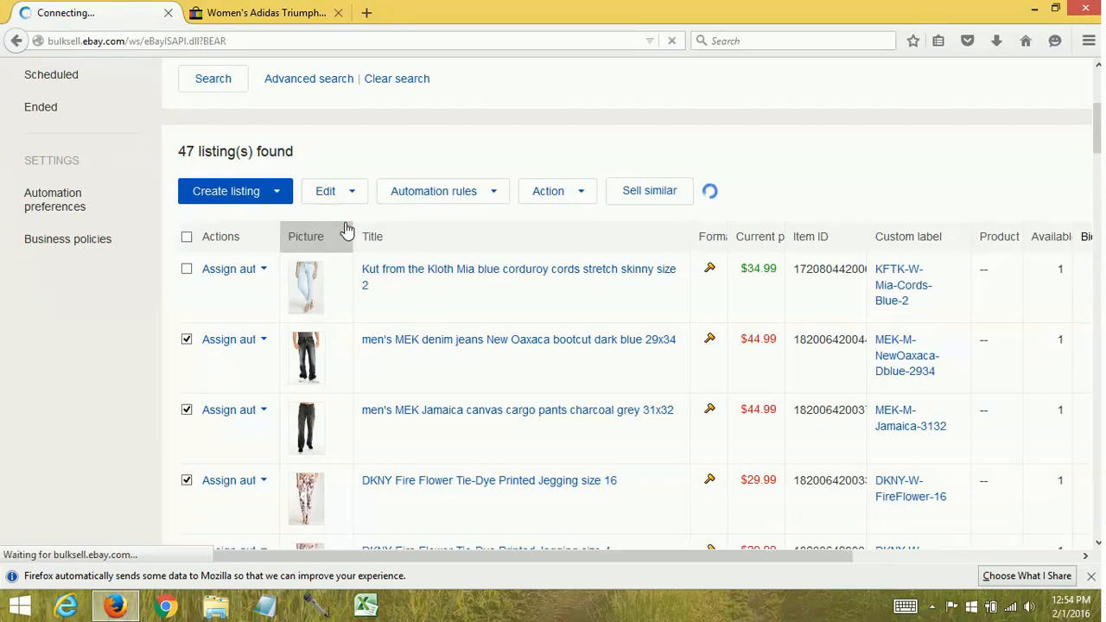
click(325, 190)
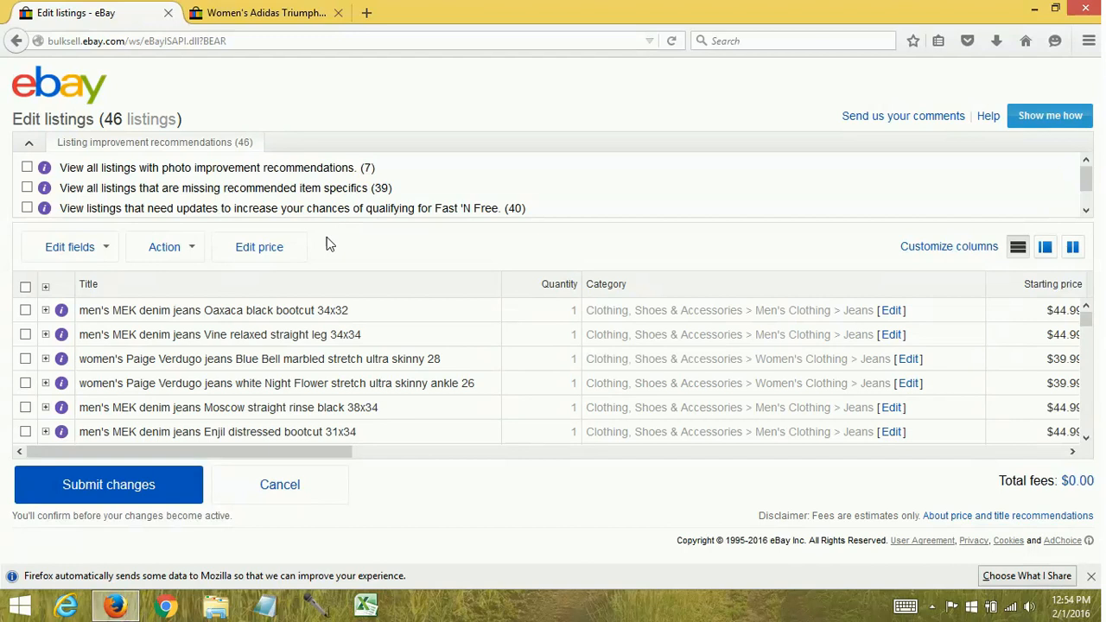
Step: Select all 46 listings and choose find-and-replace editing for the item description field
click(24, 287)
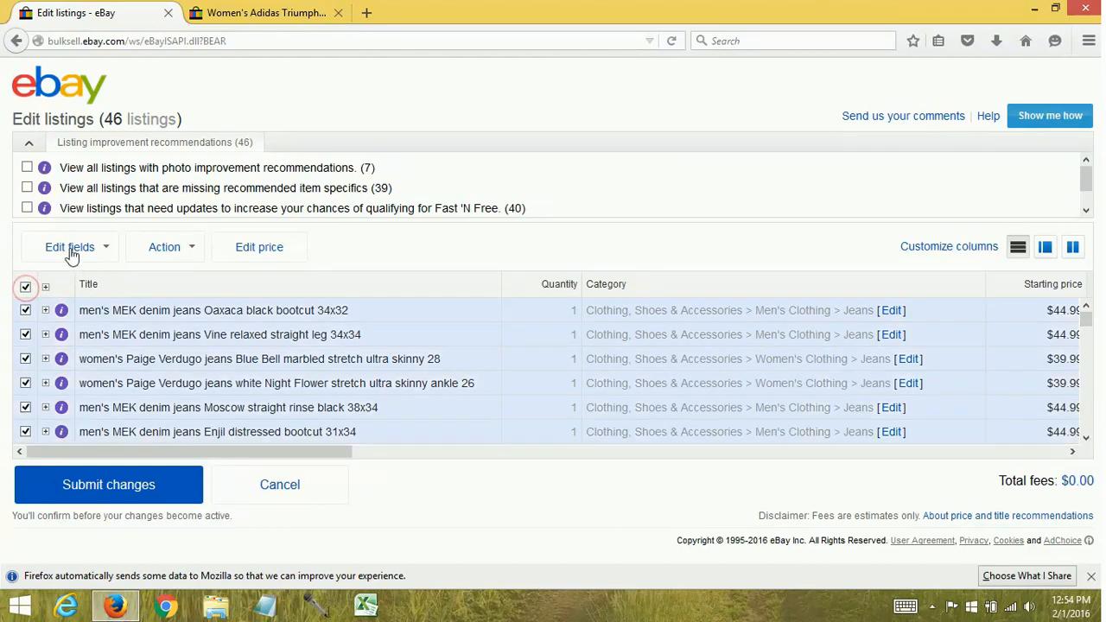
click(69, 247)
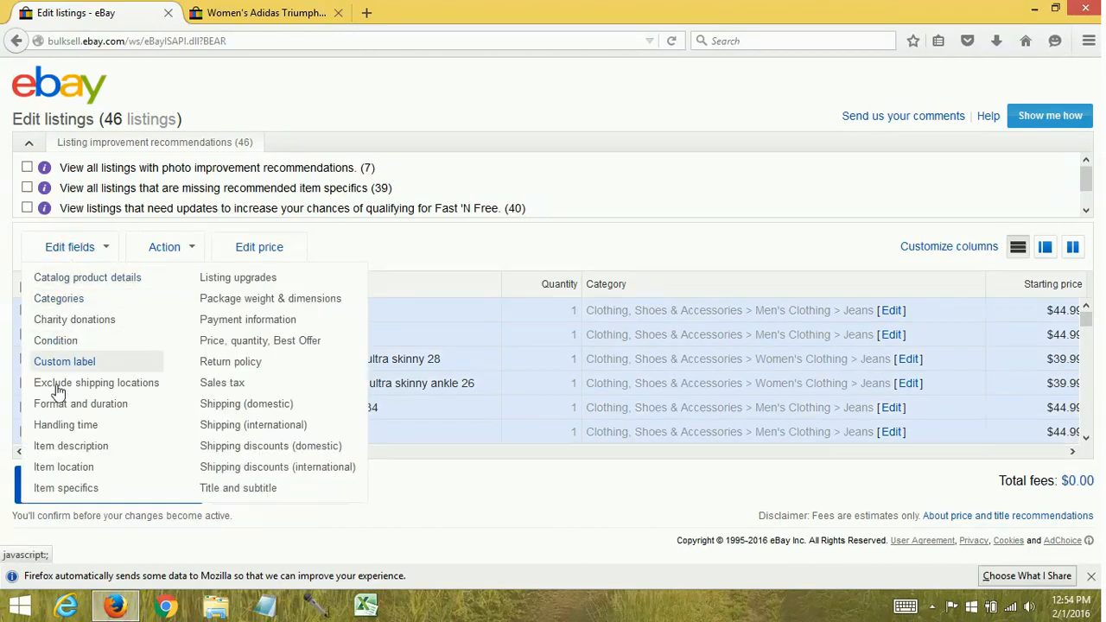
click(70, 446)
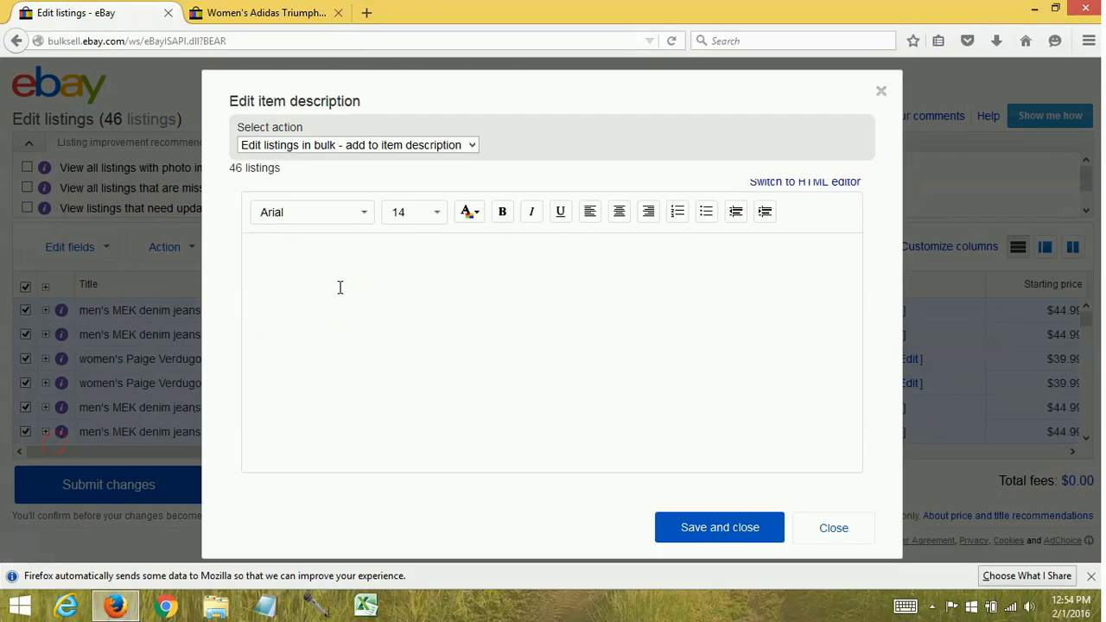
click(356, 145)
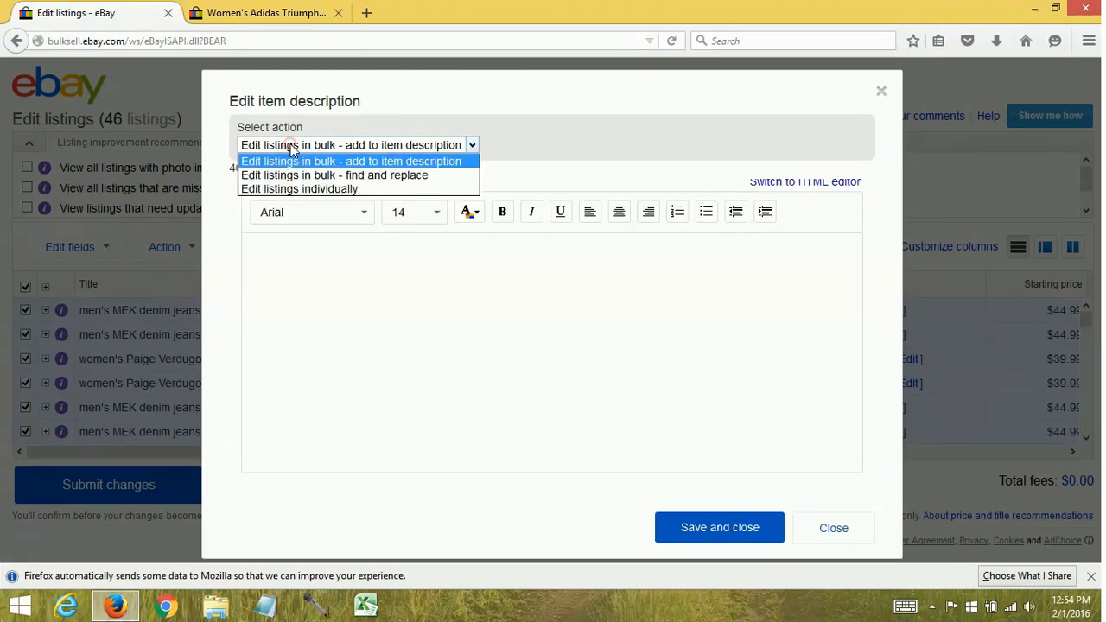
mouse_move(356, 166)
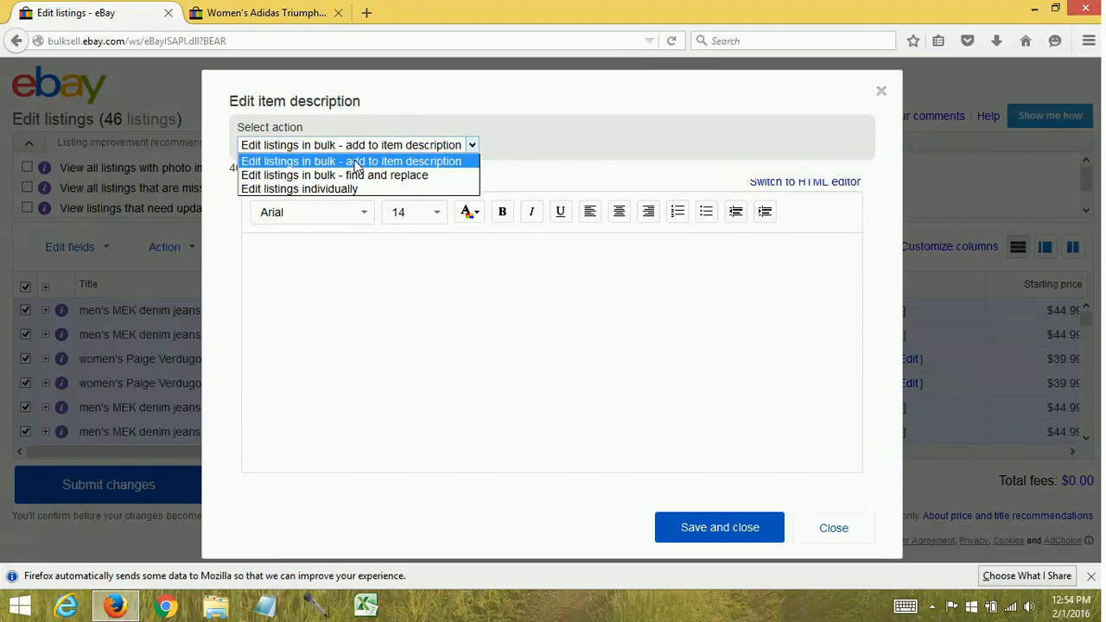
mouse_move(336, 188)
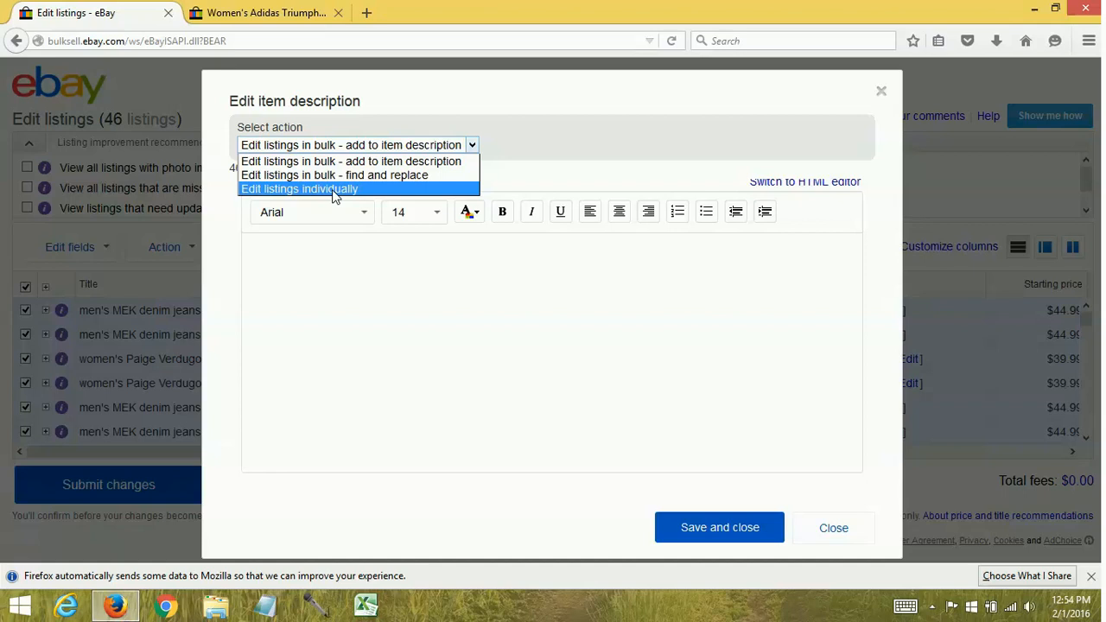
mouse_move(334, 174)
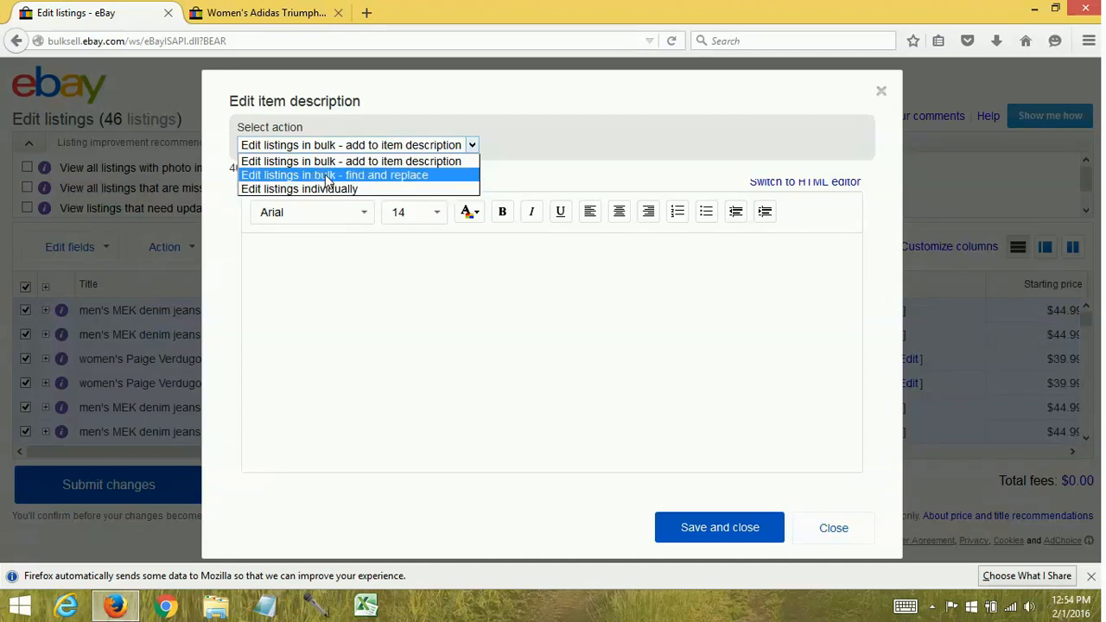
click(335, 174)
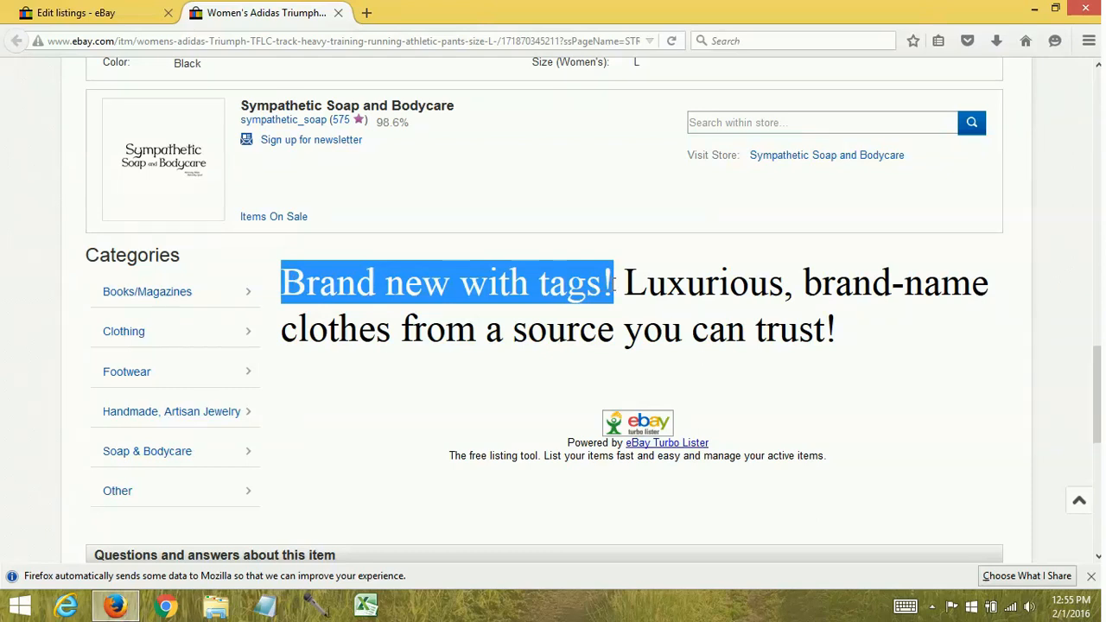
Step: Inspect the 'Brand new with tags!' description element and copy its inner HTML
right_click(605, 285)
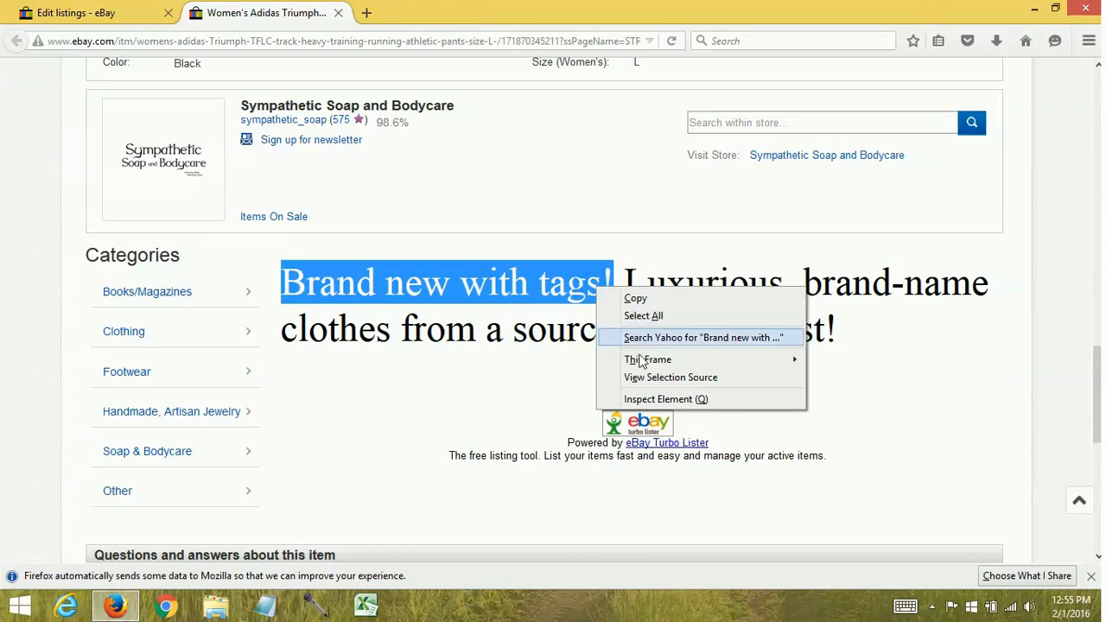
mouse_move(638, 406)
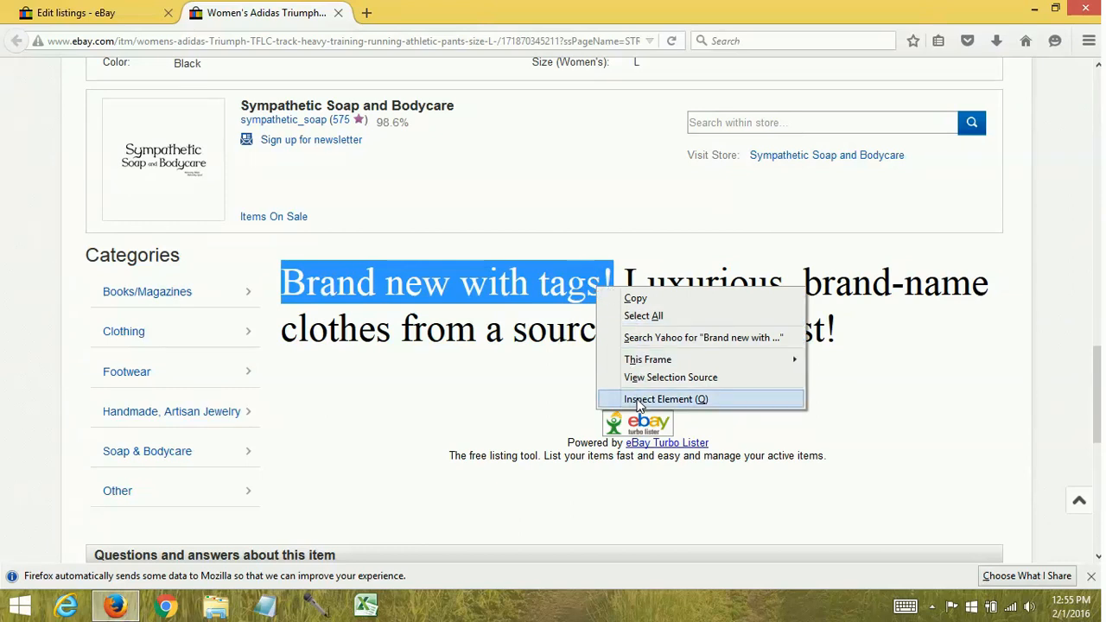
click(665, 397)
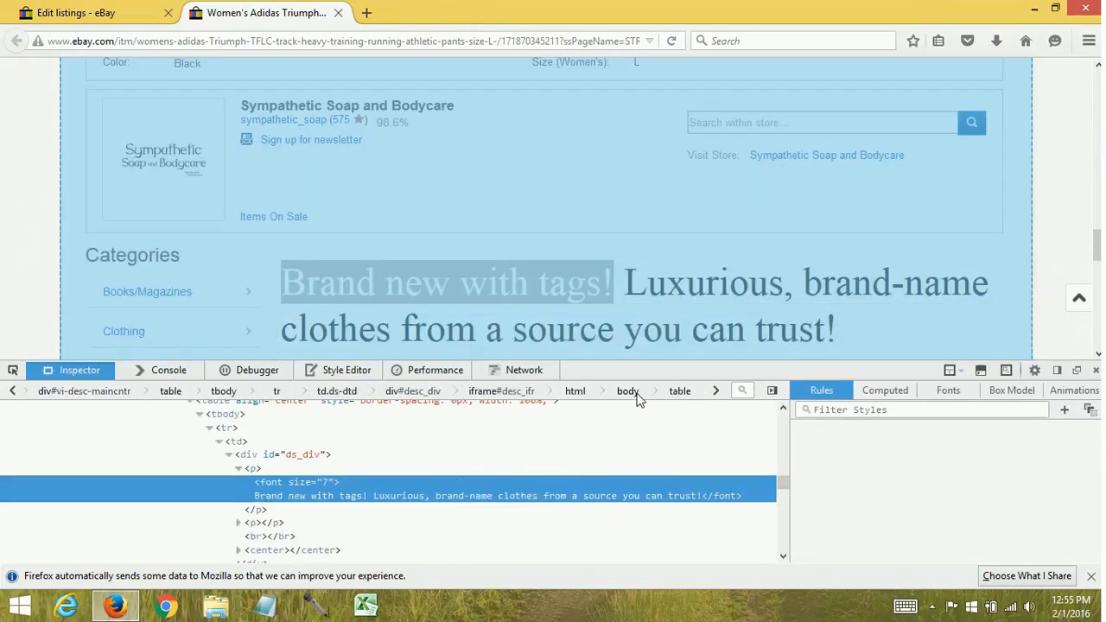
click(294, 494)
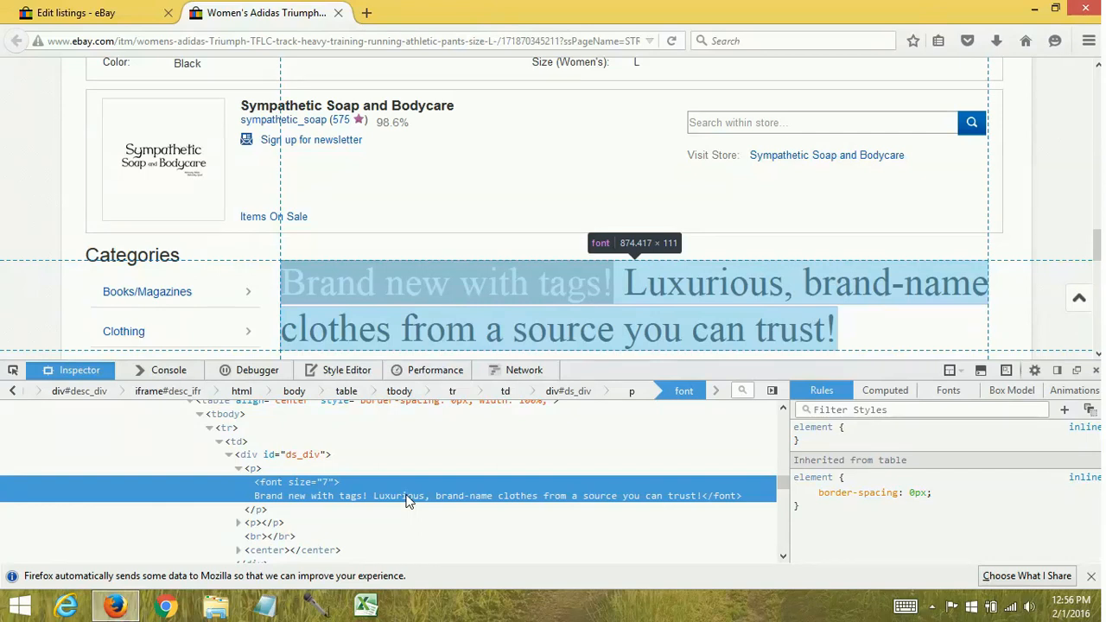
right_click(408, 494)
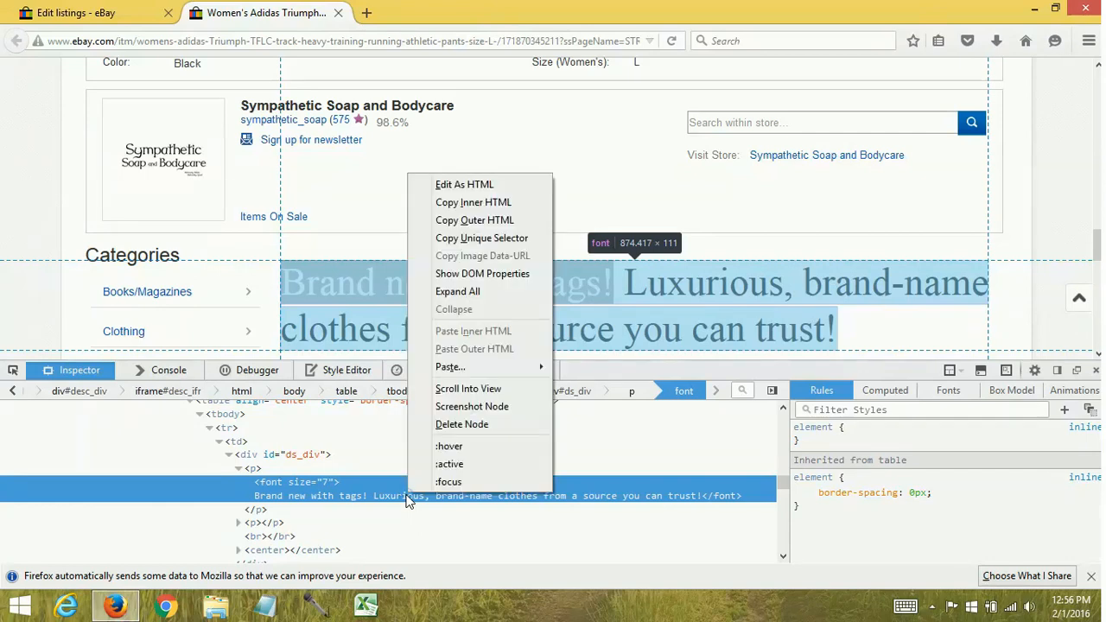
mouse_move(457, 335)
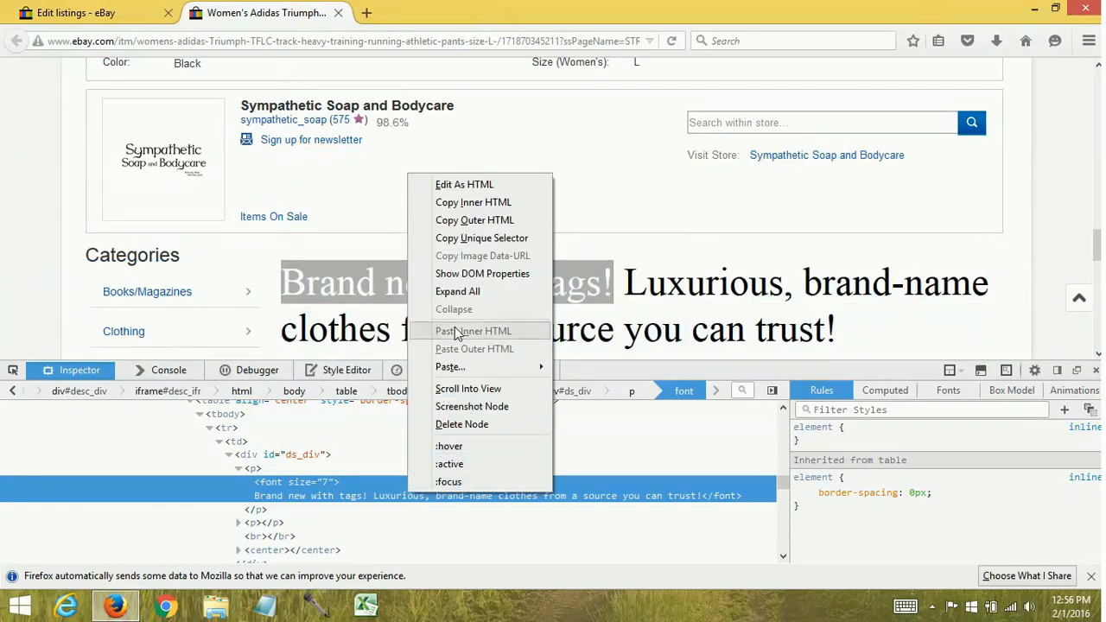
mouse_move(473, 200)
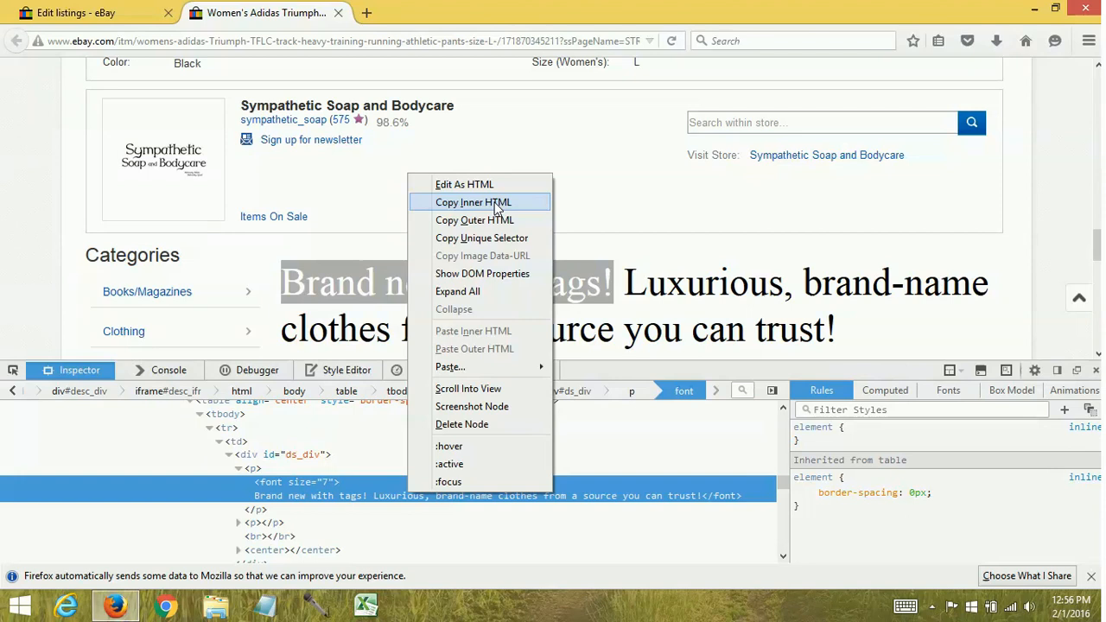
click(474, 202)
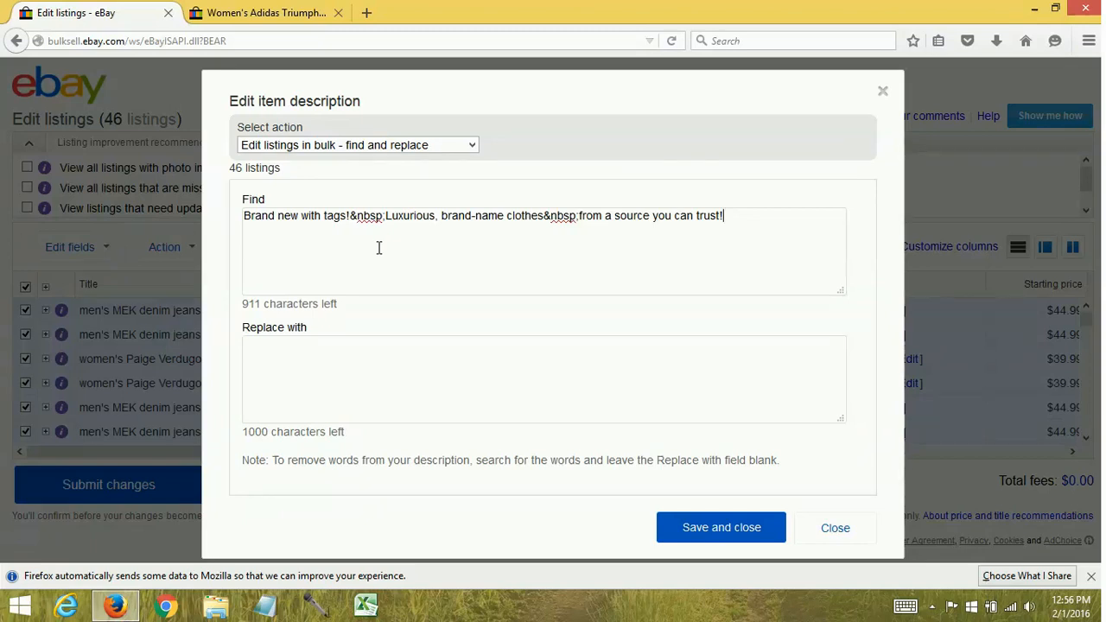
mouse_move(382, 391)
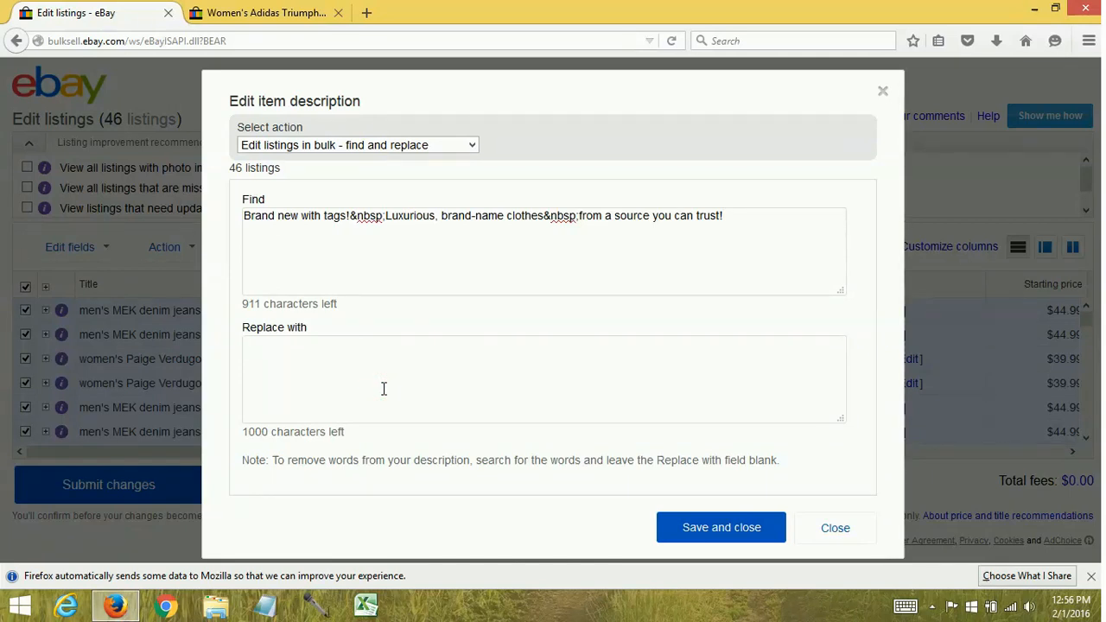
Step: Enter the copied HTML as Find text, replace with the same text minus 'with tags', and save
text(Brand new with tags!&nbsp;Luxurious, brand-name clothes&nbsp;from a source you can trust!)
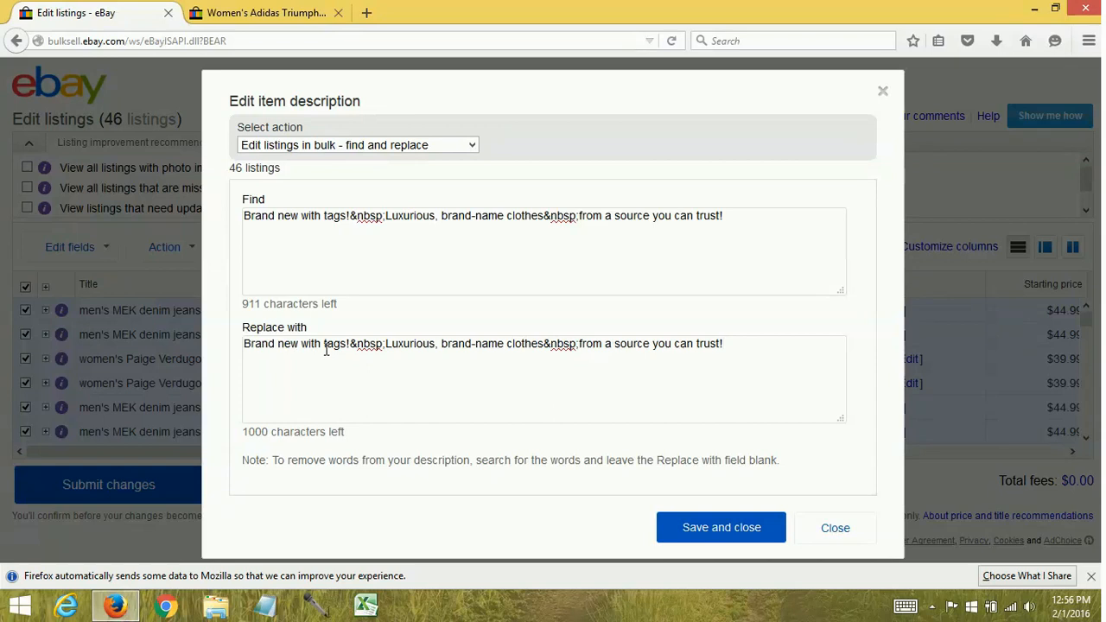
click(297, 342)
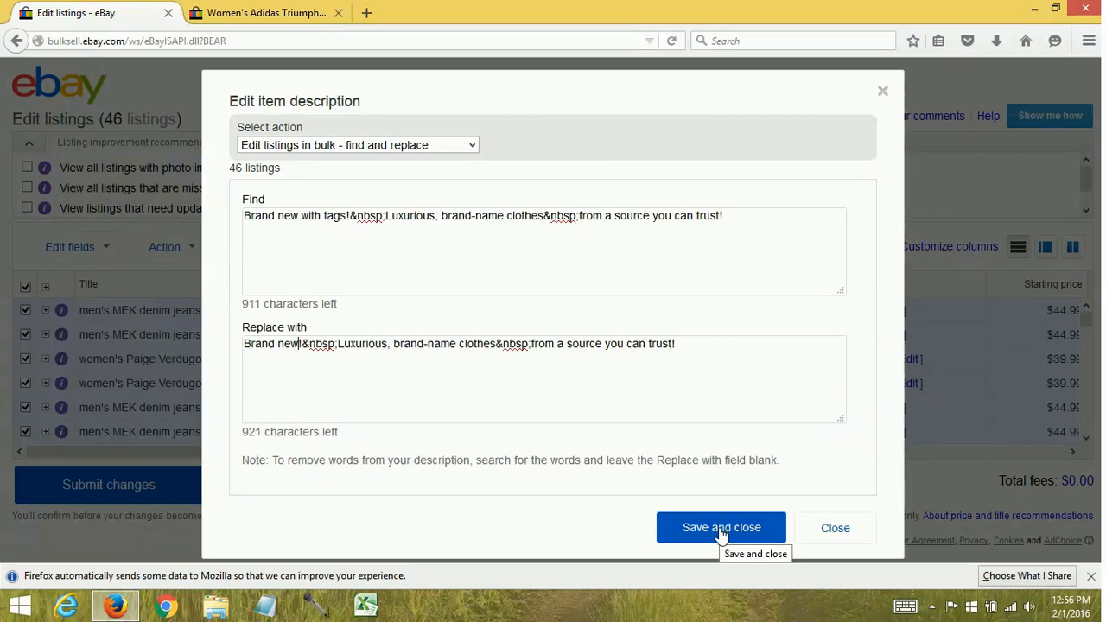
click(723, 527)
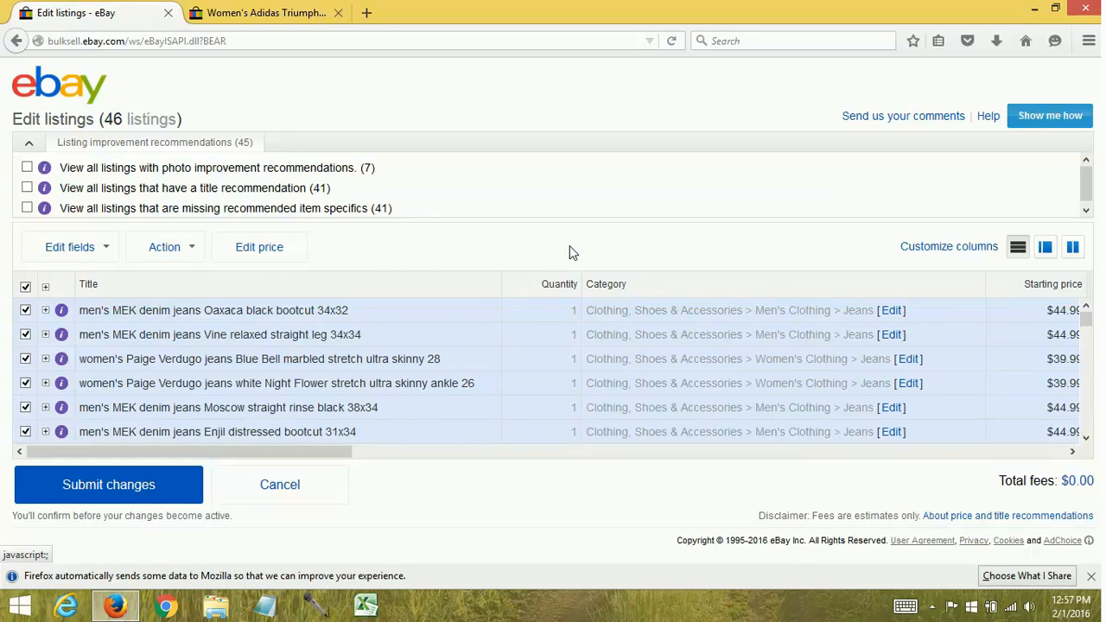
mouse_move(339, 388)
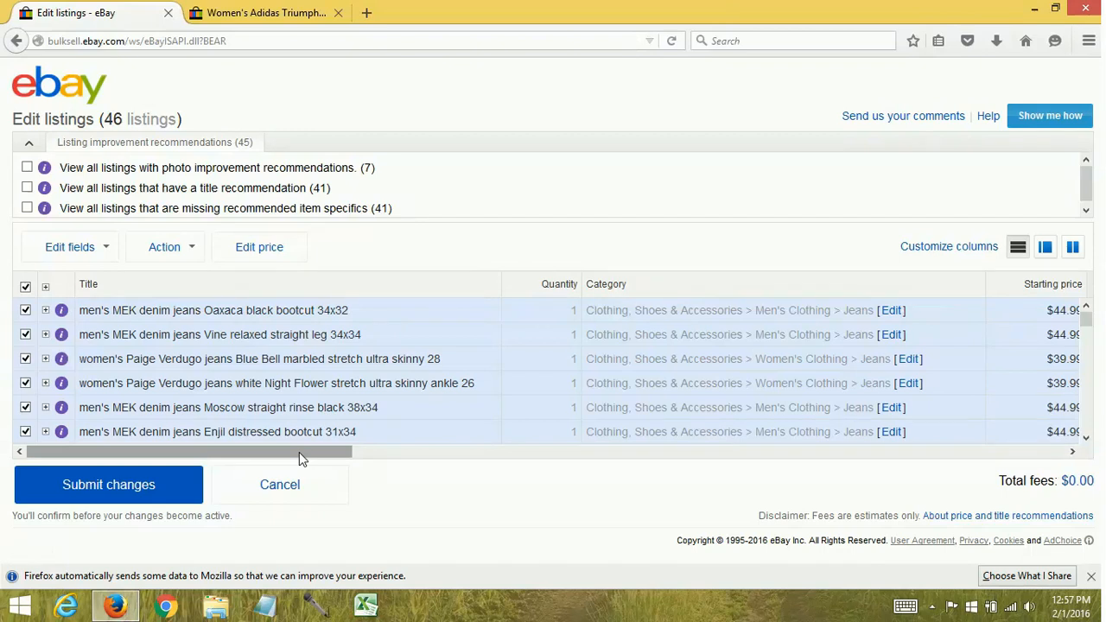
scroll(right, 3)
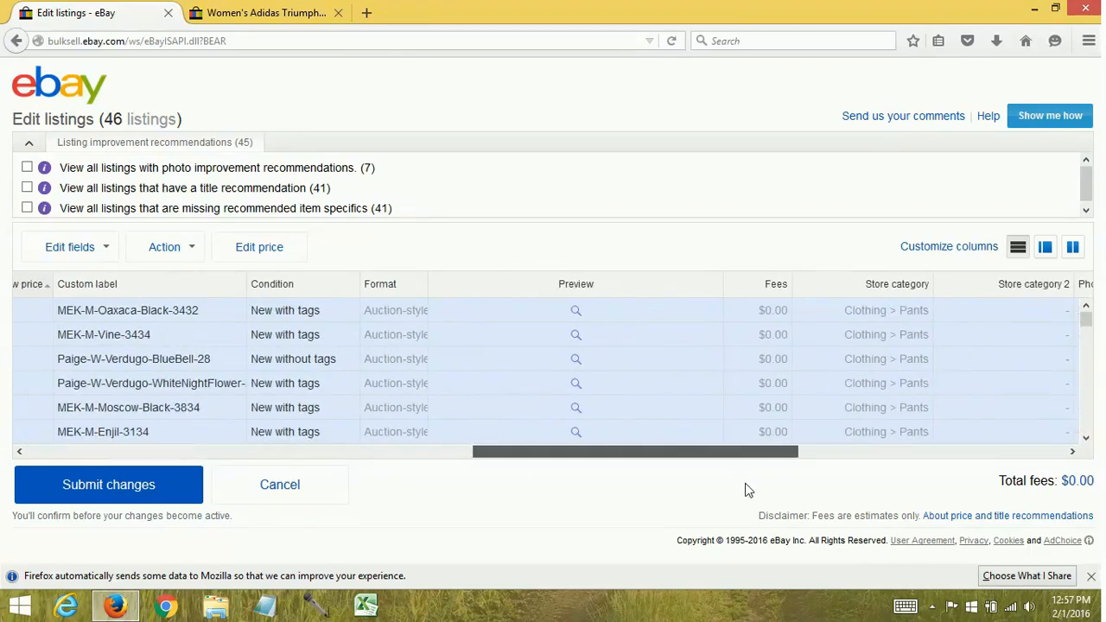
click(575, 311)
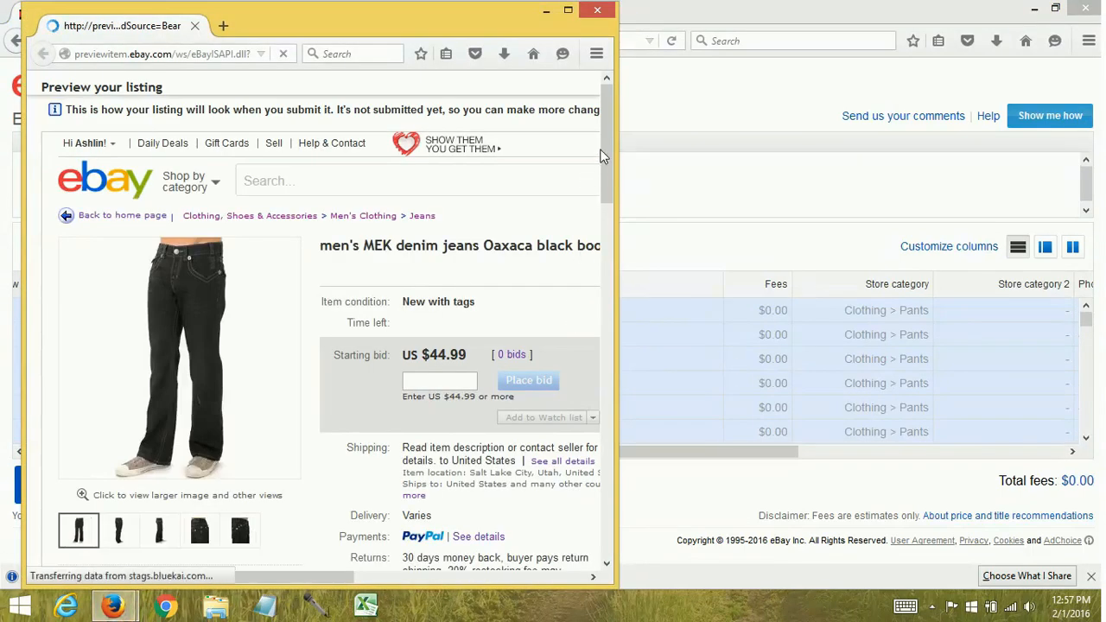
scroll(down, 3)
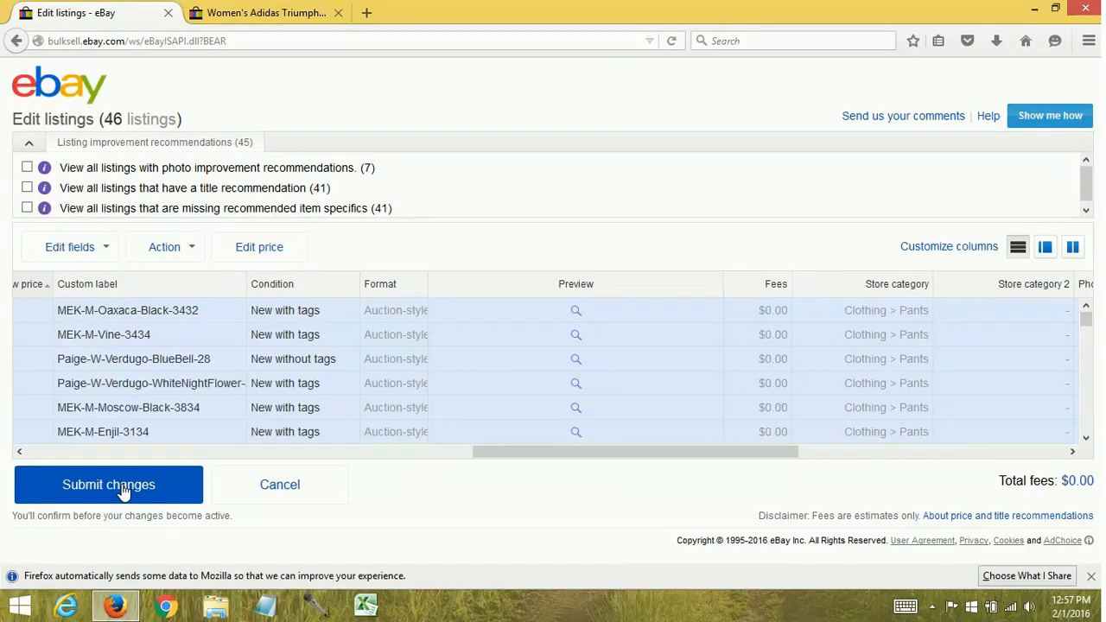
Step: Submit and confirm the changes for all 46 listings, then dismiss the success message
click(107, 484)
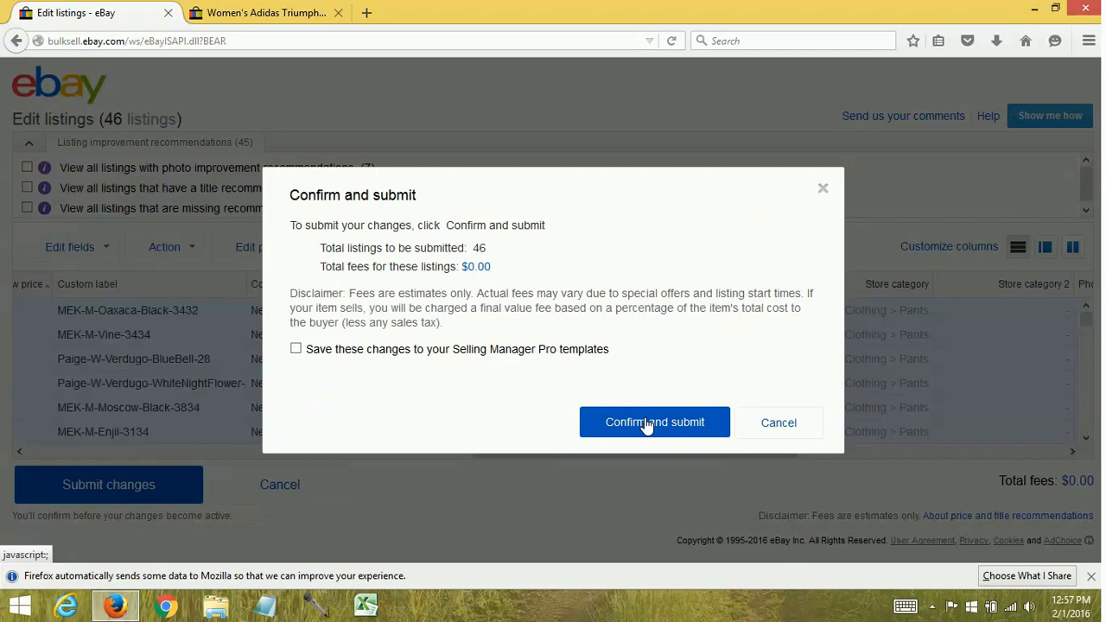
click(653, 422)
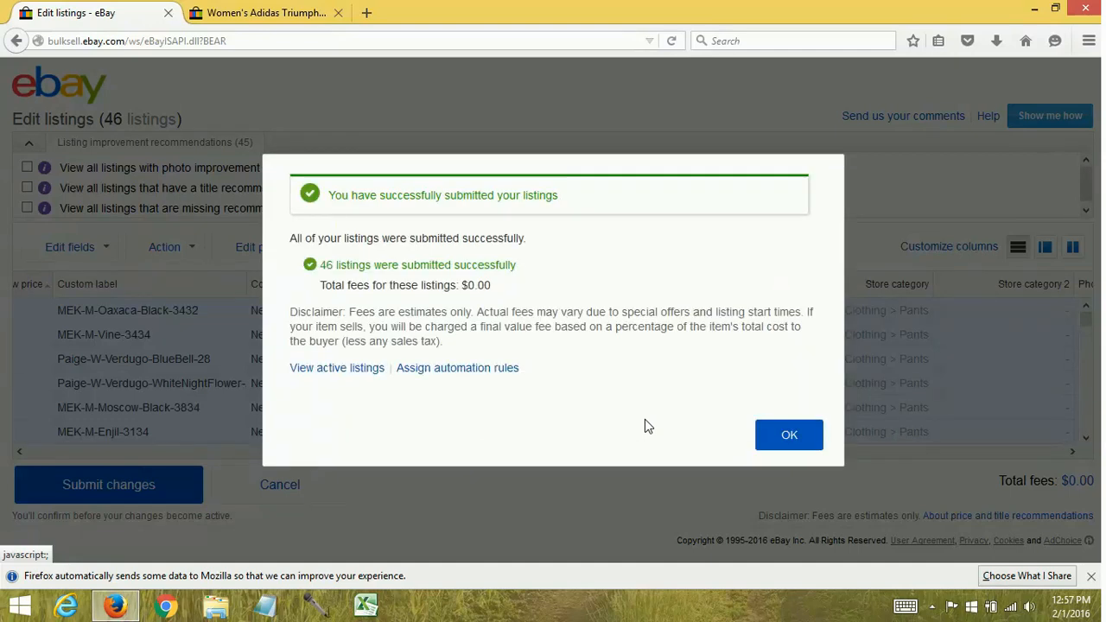
click(788, 436)
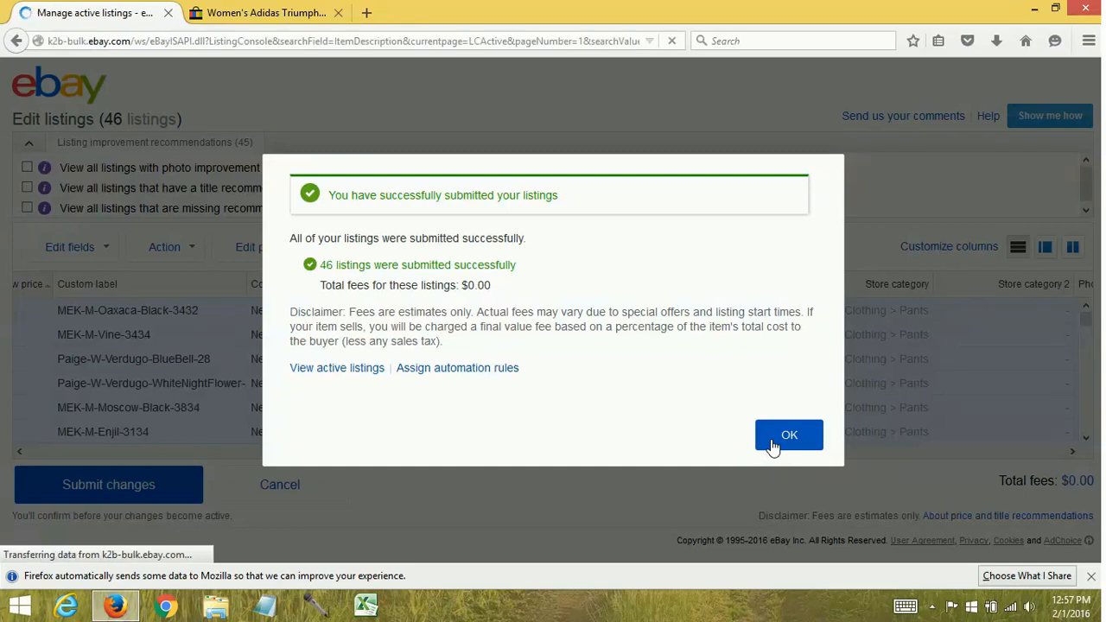
Step: Reload the Adidas track pants listing to confirm the description now reads 'Brand new!'
click(788, 436)
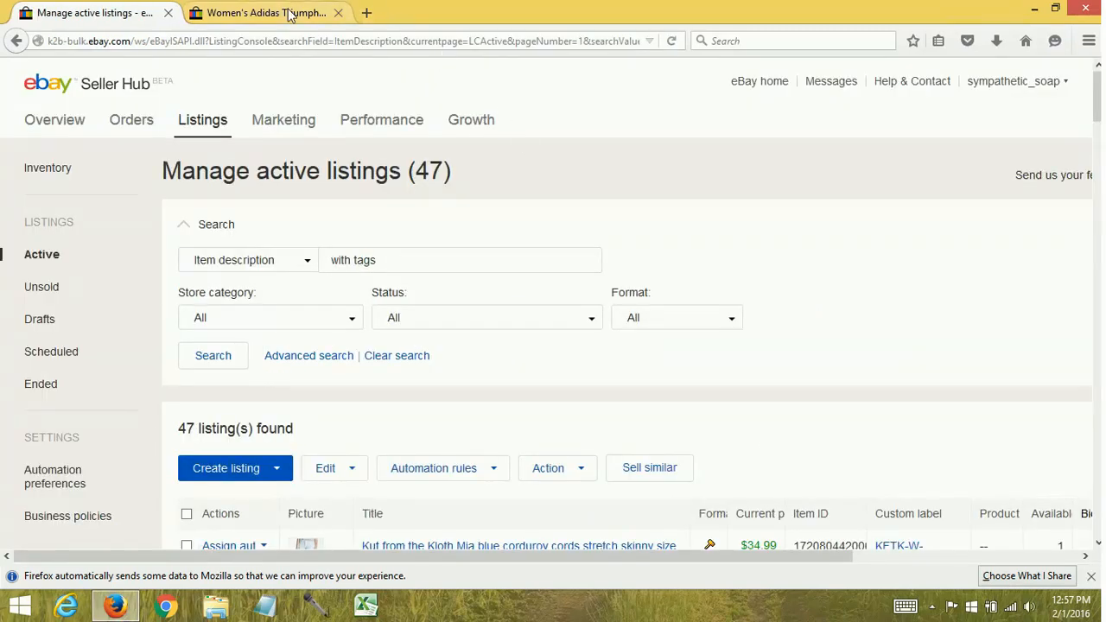
click(266, 13)
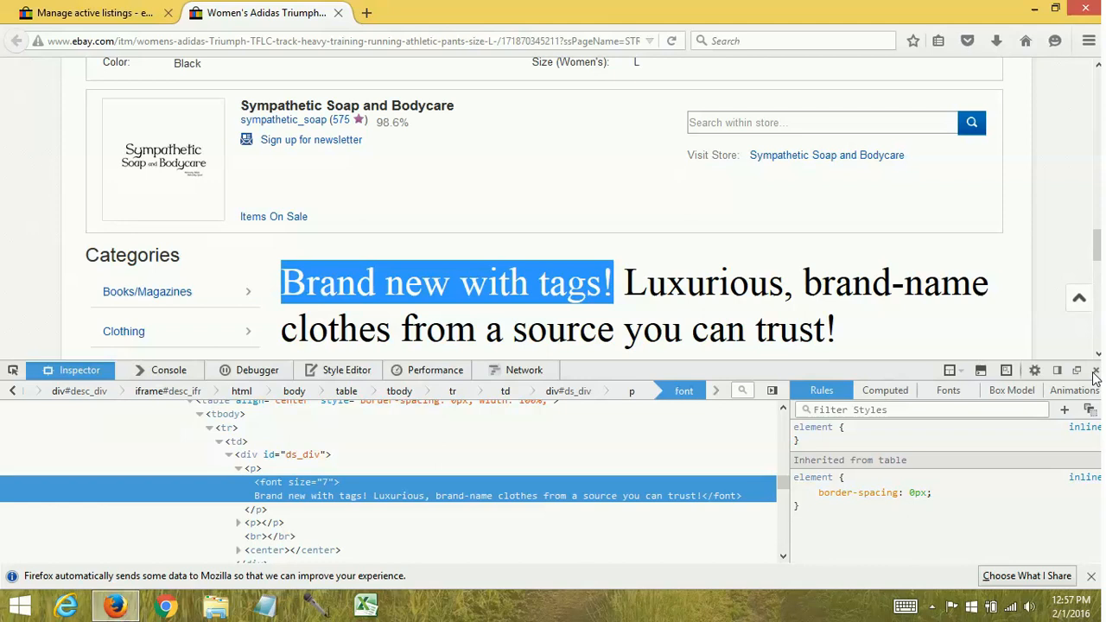
click(1096, 370)
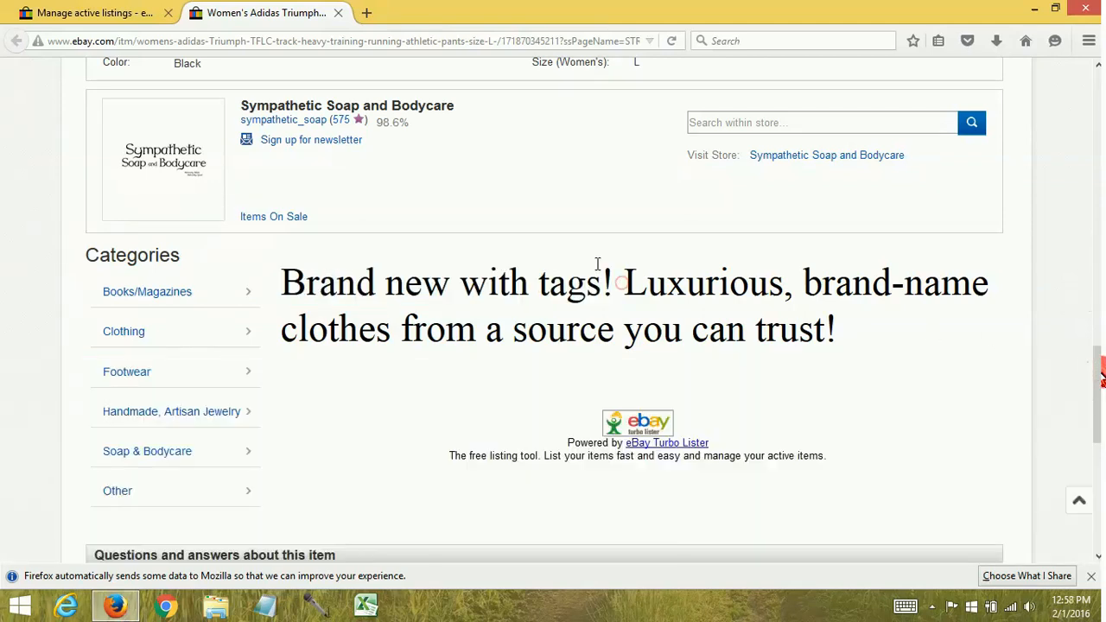
click(670, 42)
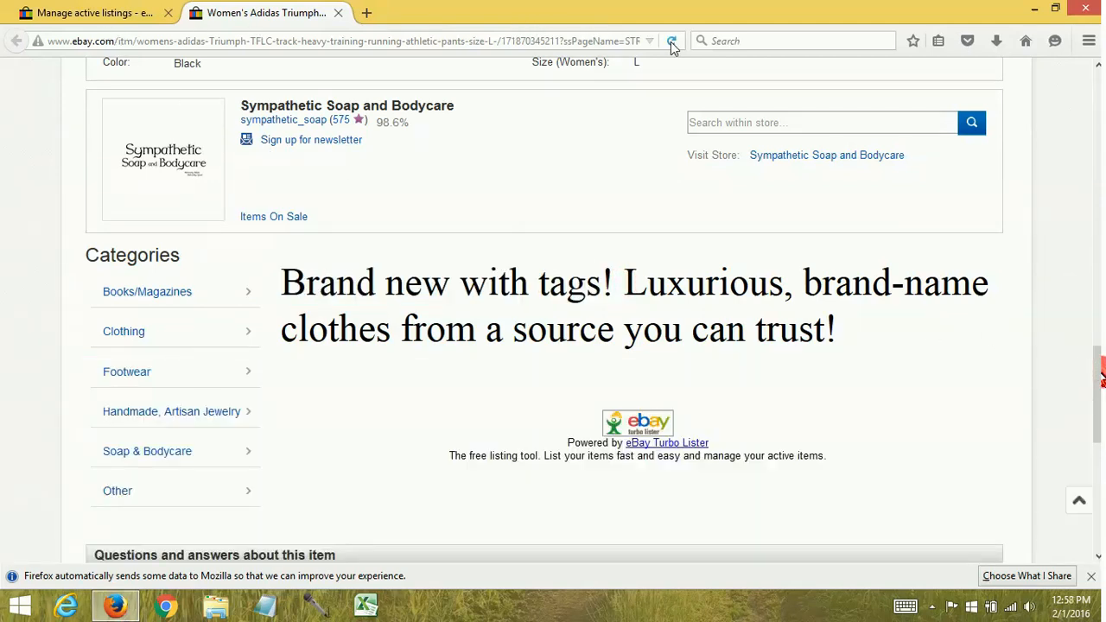
click(673, 42)
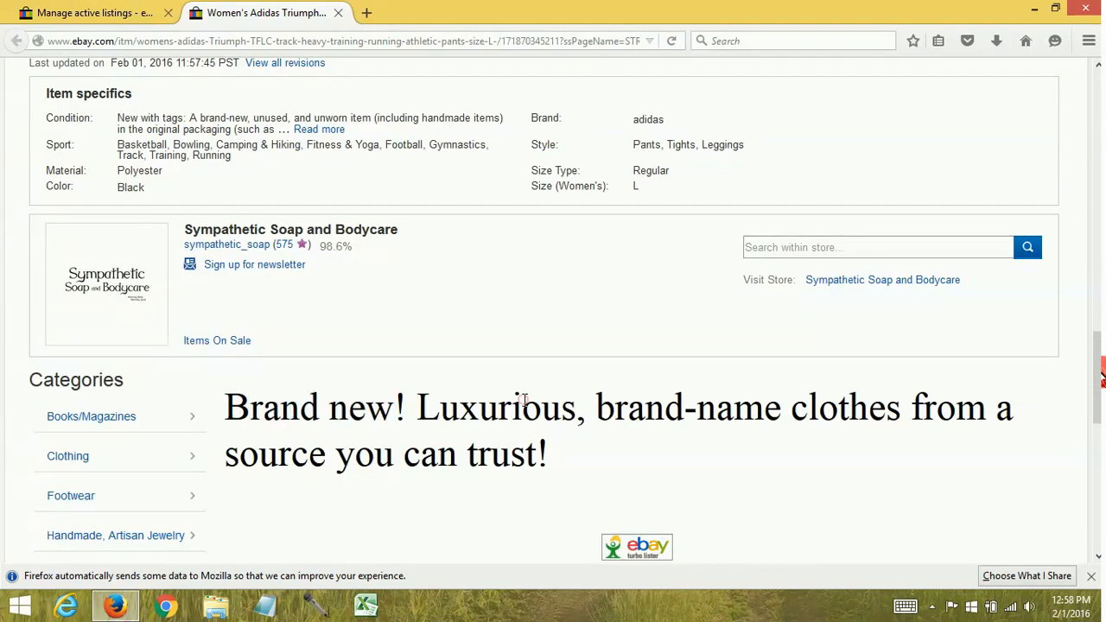
mouse_move(627, 447)
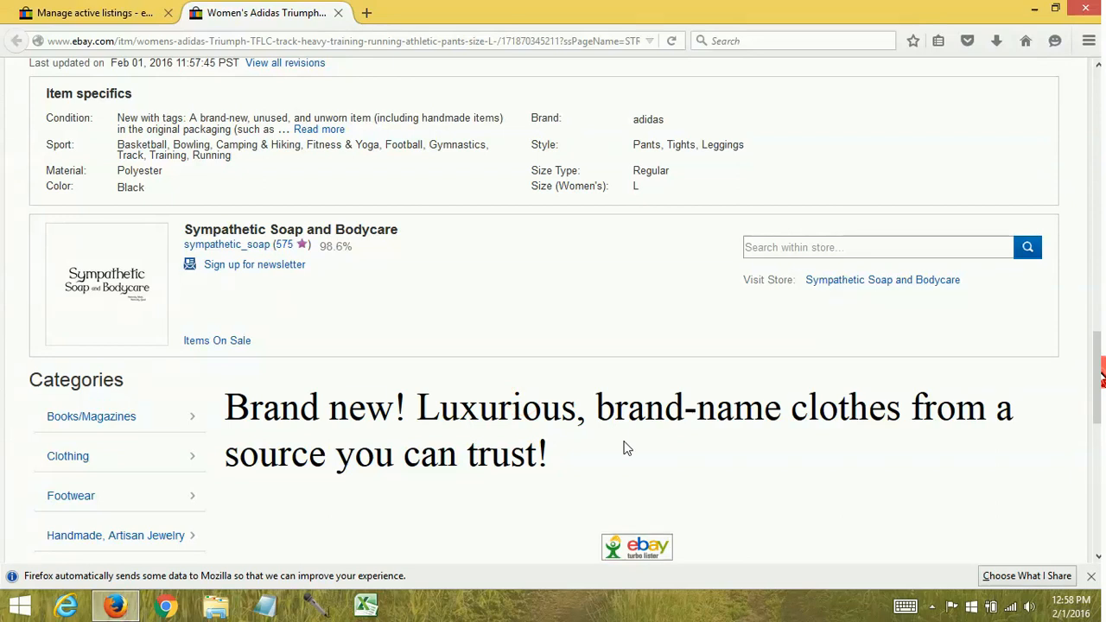
mouse_move(619, 456)
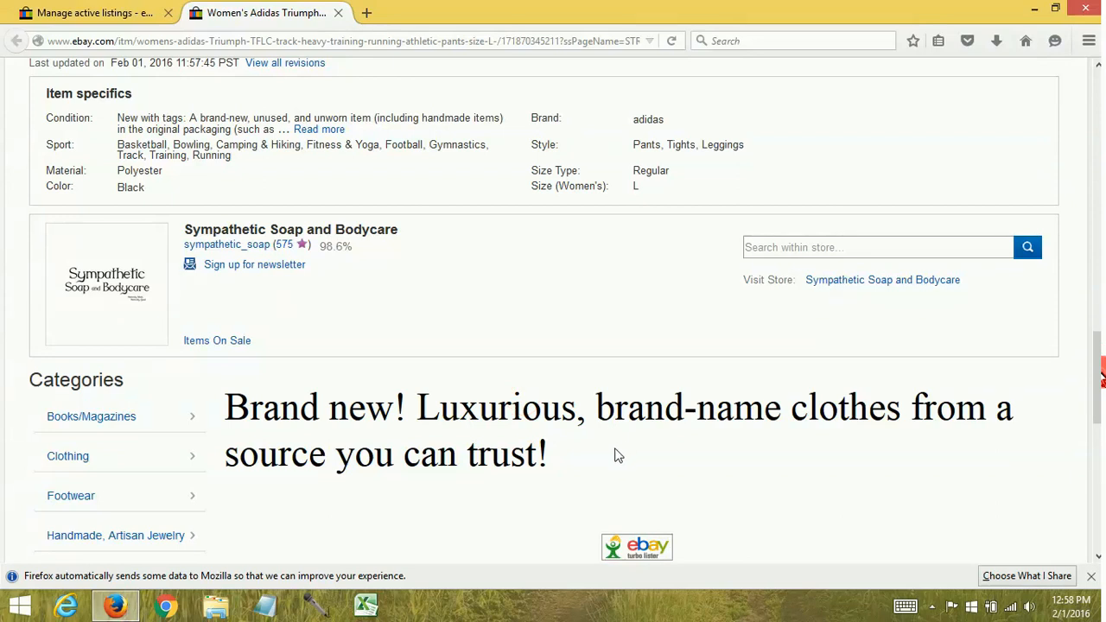
mouse_move(613, 460)
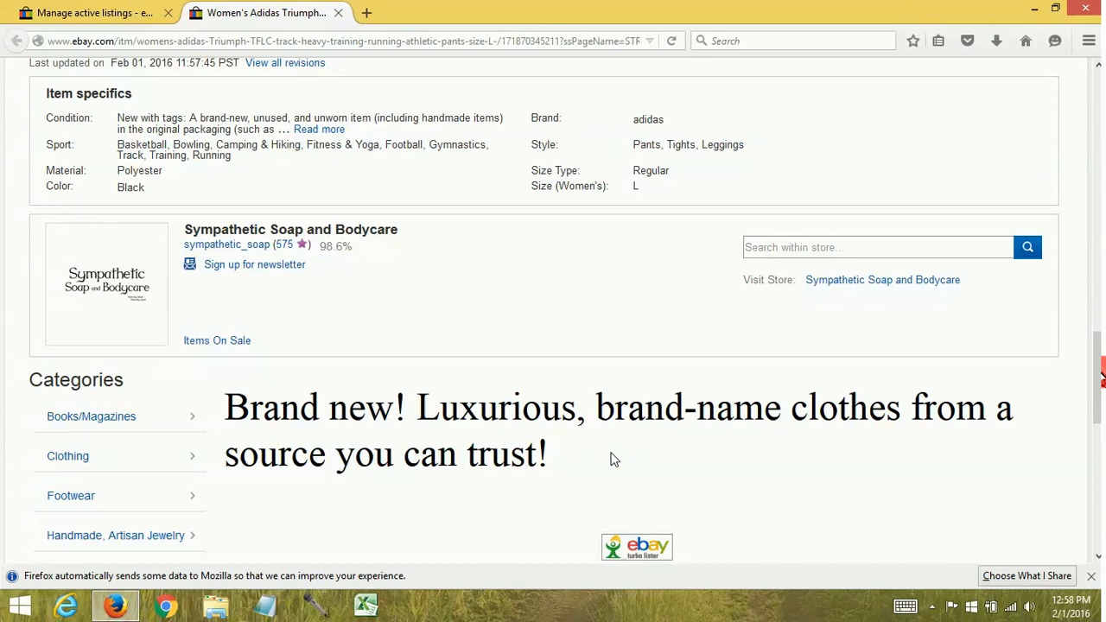
mouse_move(246, 417)
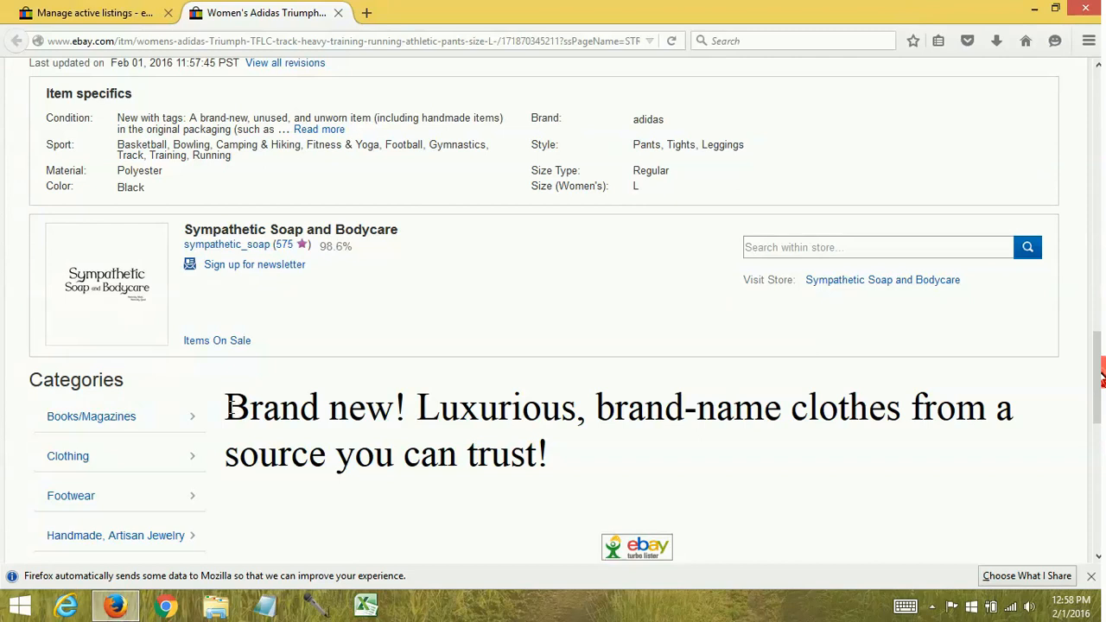
mouse_move(87, 12)
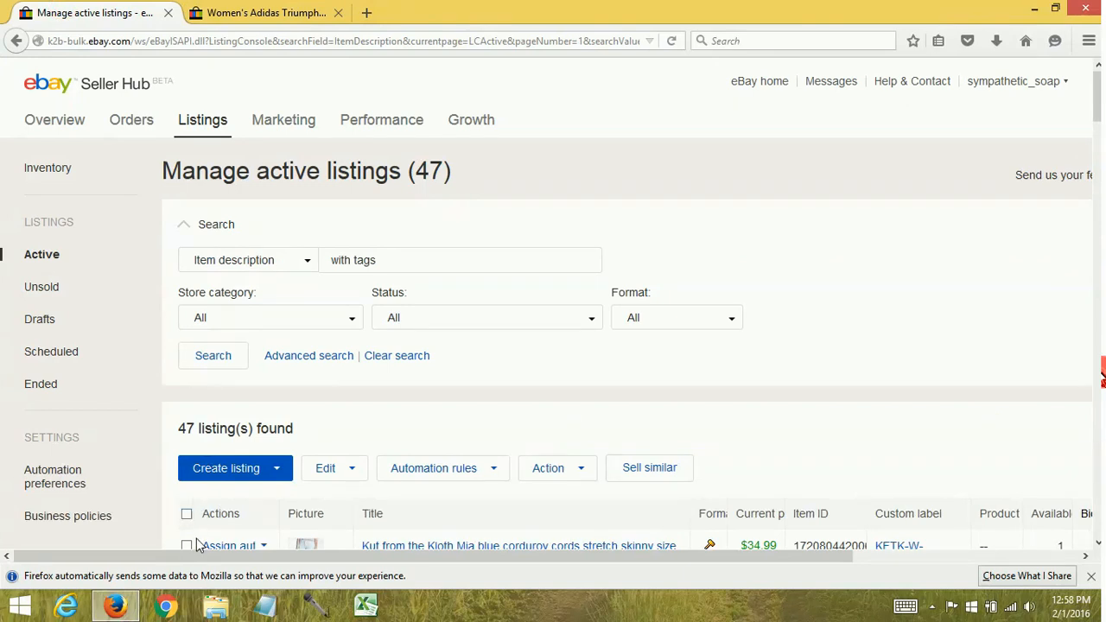
Step: Inspect the markup of the updated 'Brand new!' description on the Adidas listing
click(266, 12)
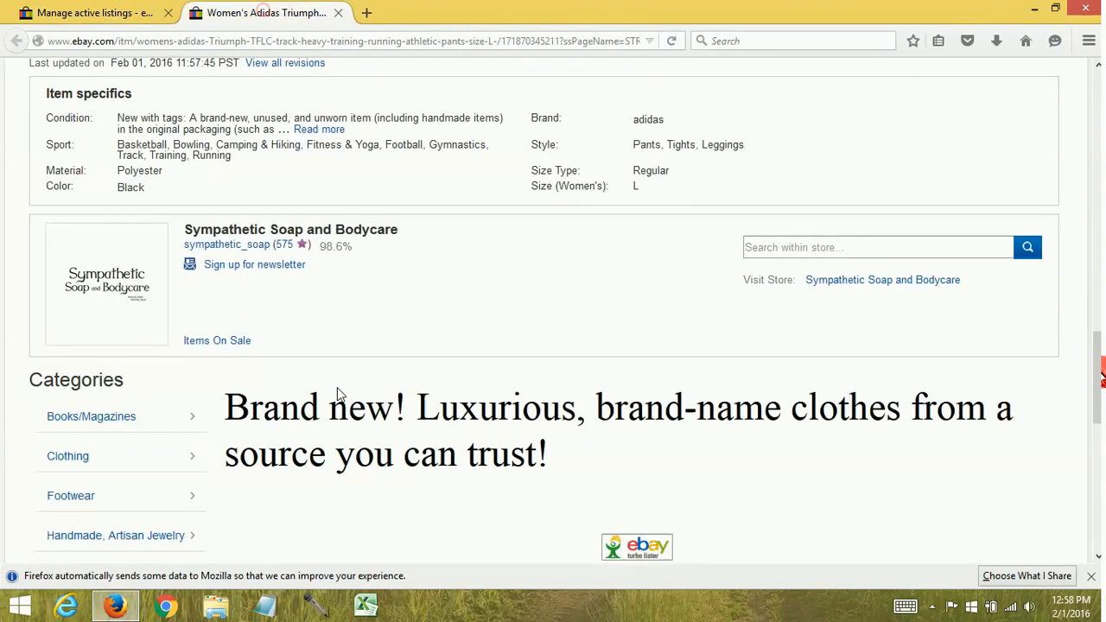
mouse_move(339, 390)
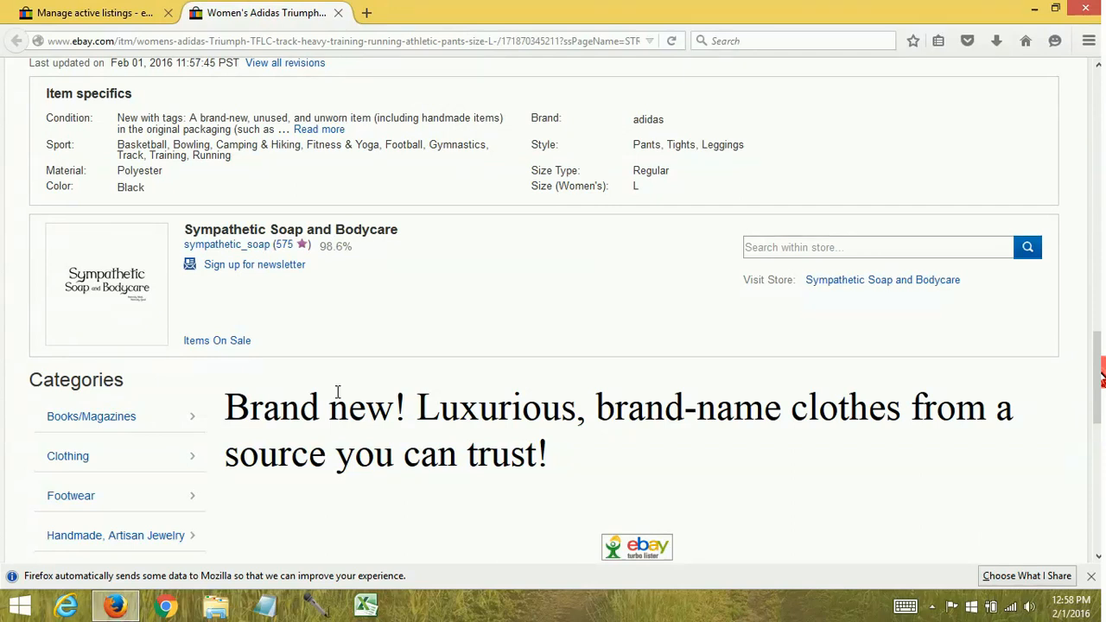
double_click(237, 408)
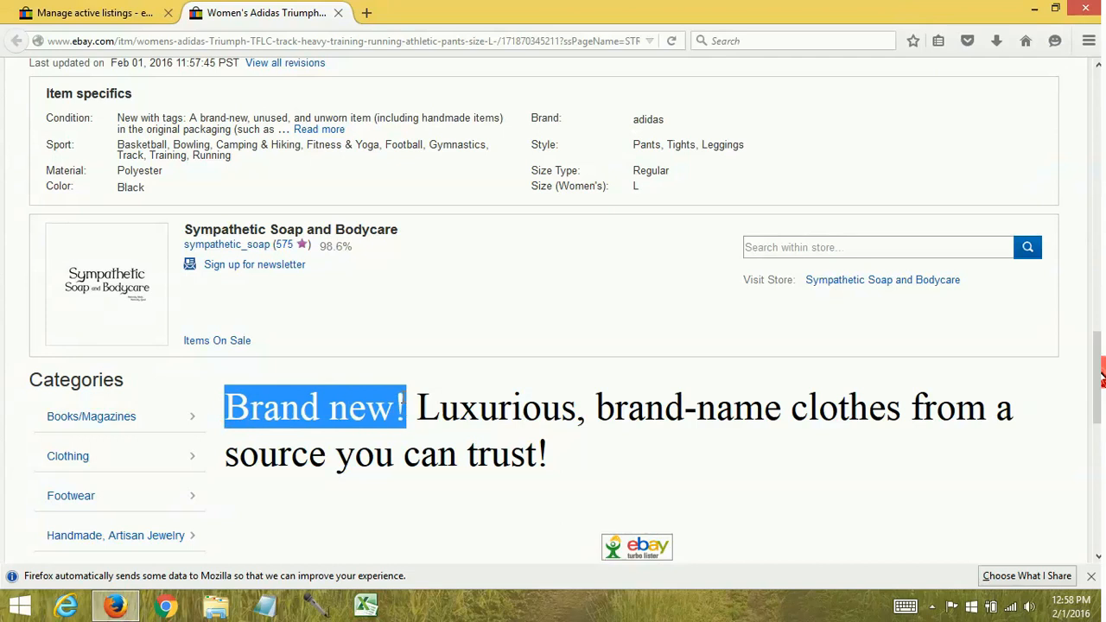
right_click(401, 408)
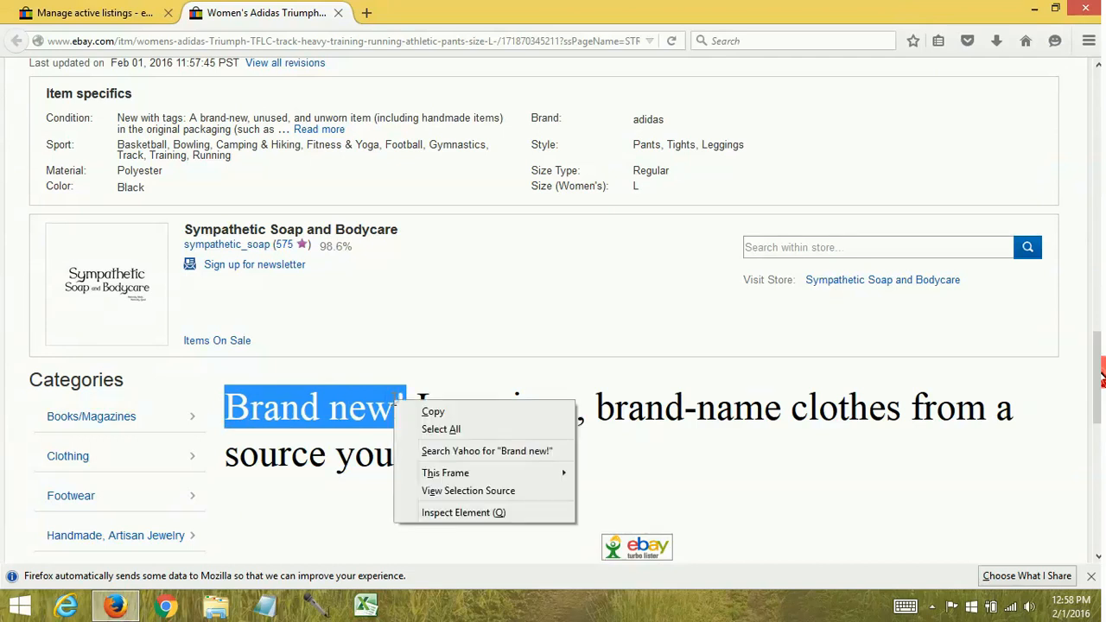
click(463, 512)
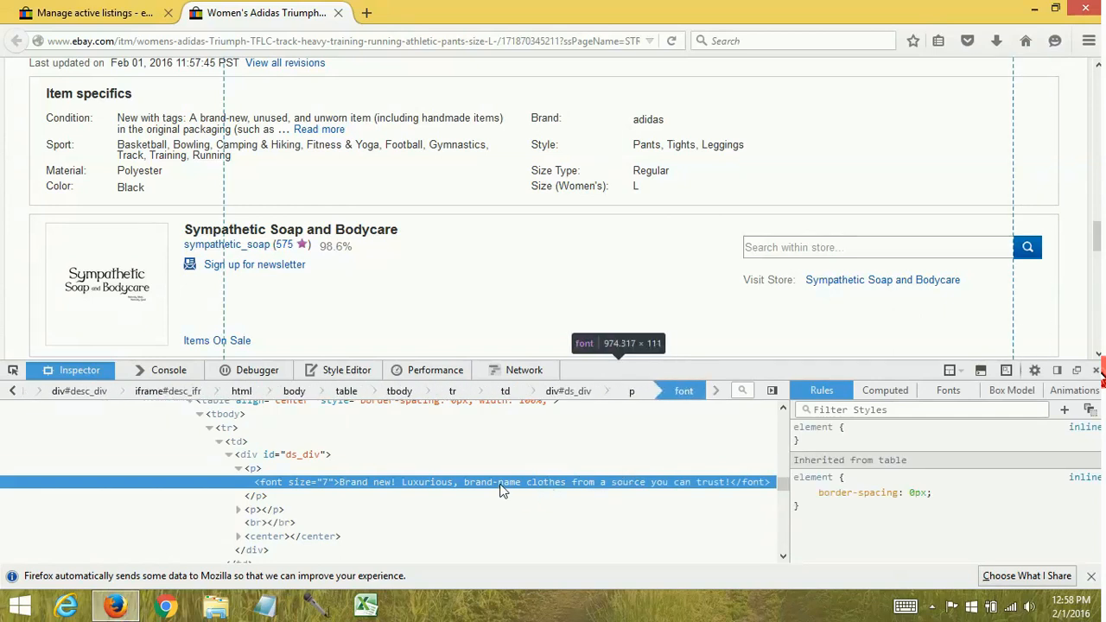
right_click(505, 482)
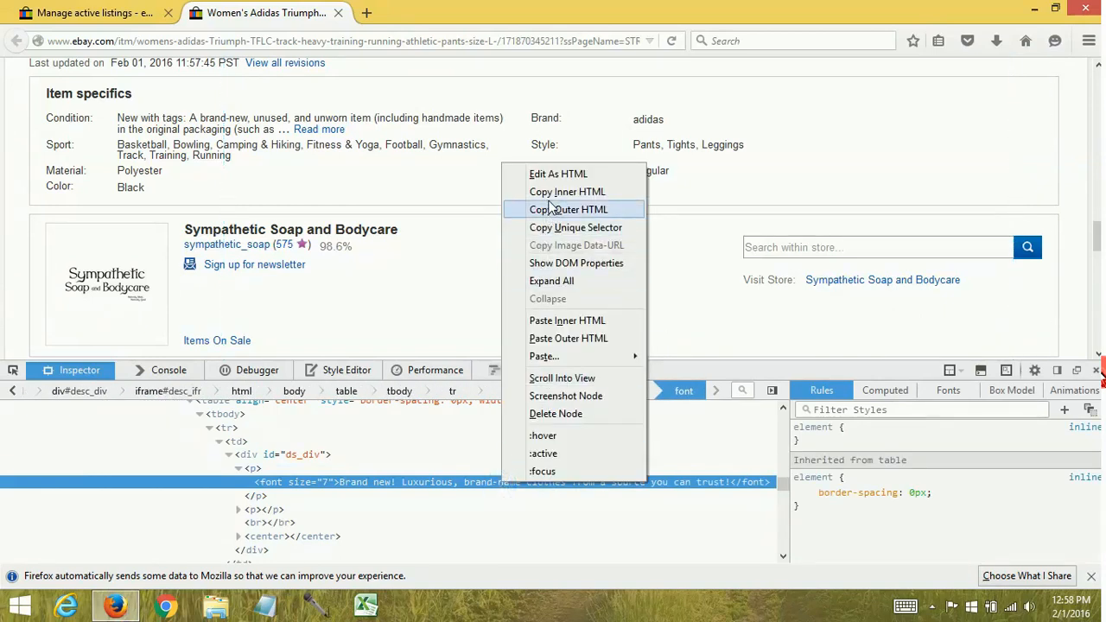
mouse_move(566, 190)
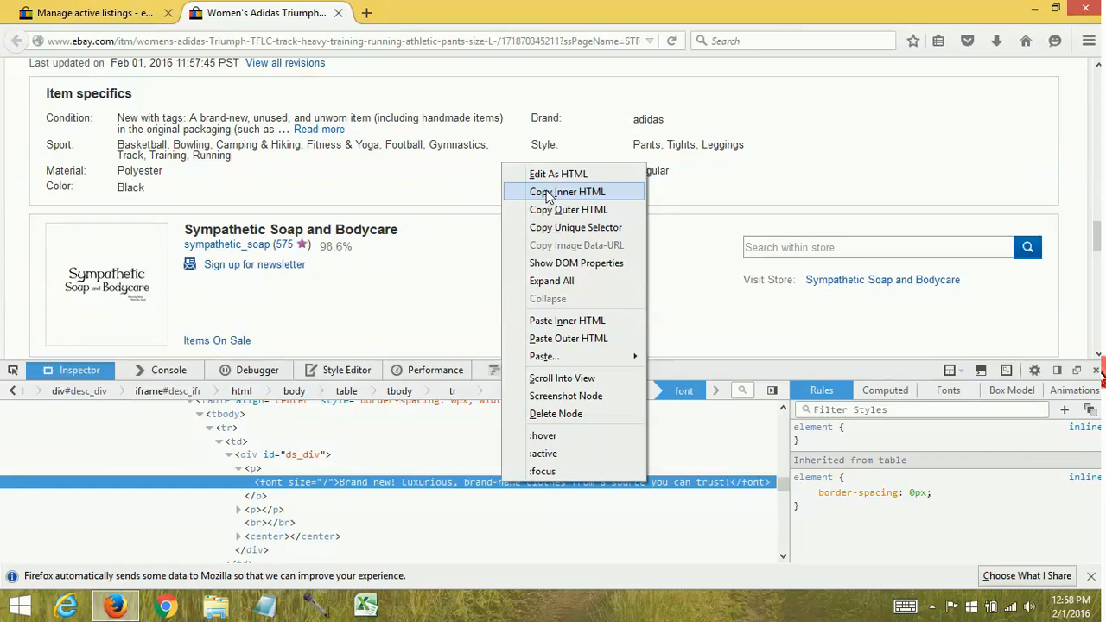
mouse_move(339, 14)
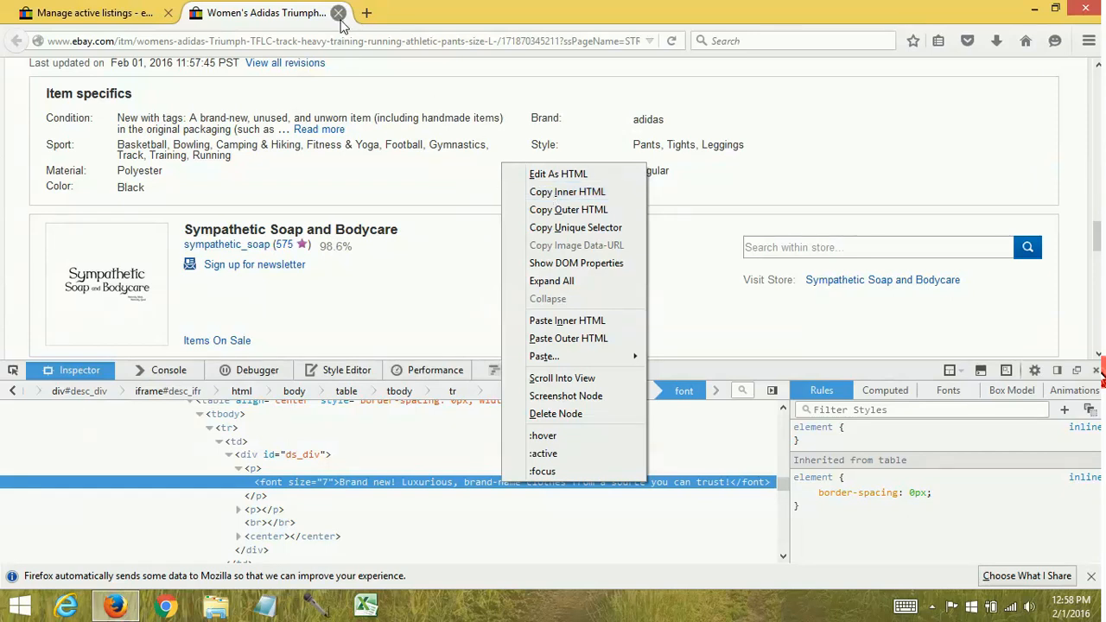
Step: Close the Adidas listing page and browse the 47 active listings
click(339, 12)
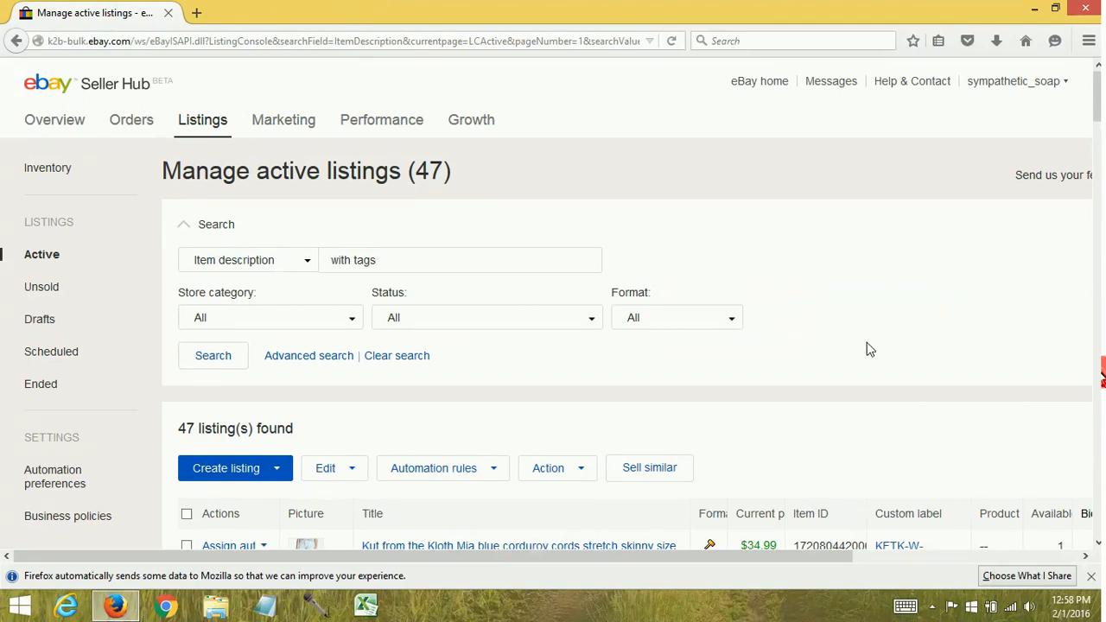
scroll(down, 3)
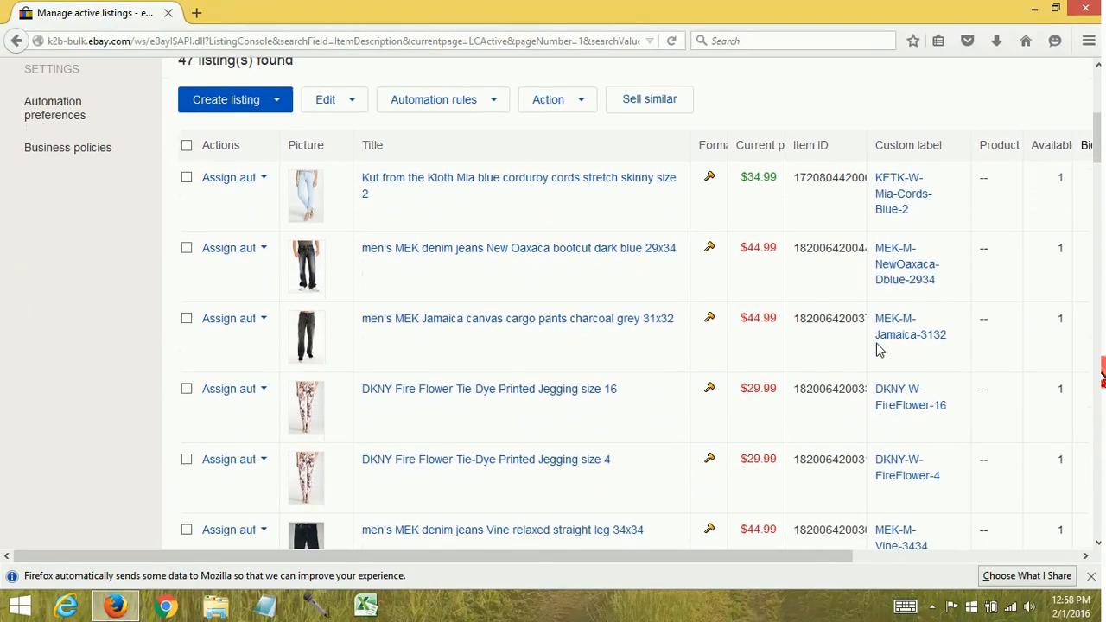